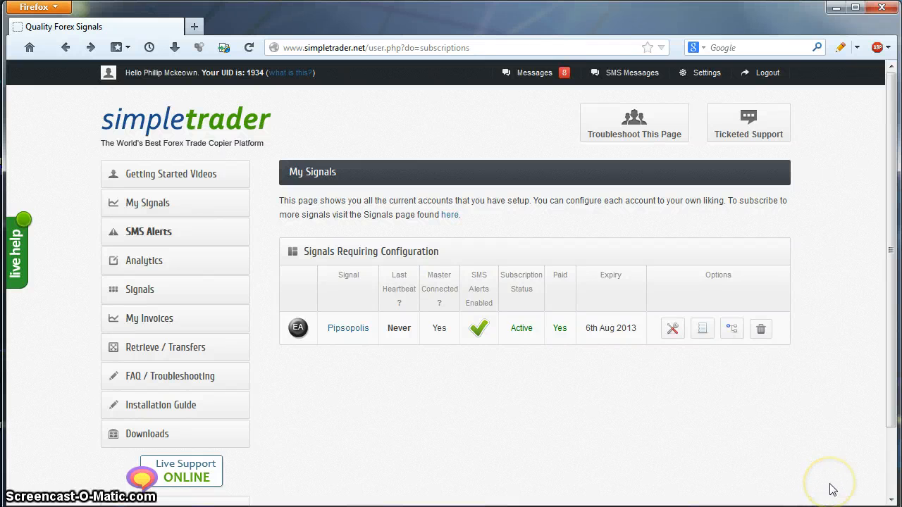
{"action": "mouse_move", "coordinate": [834, 488]}
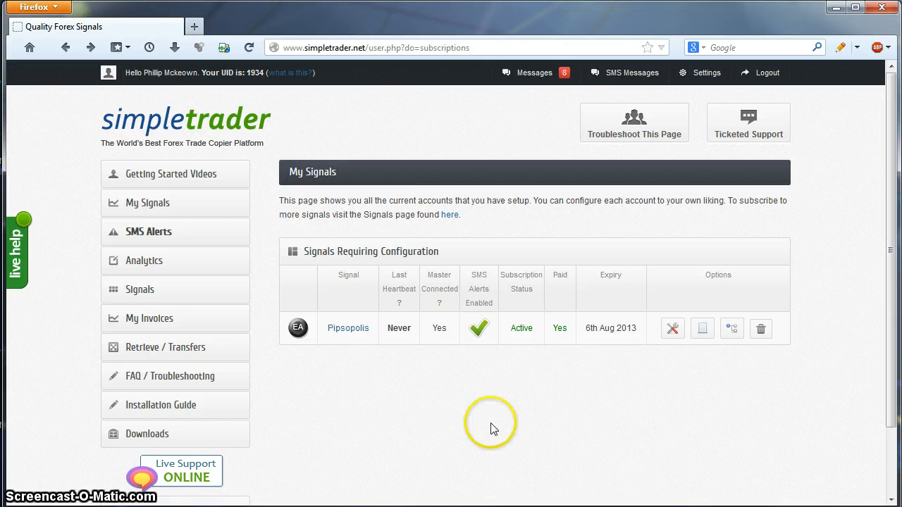
{"action": "mouse_move", "coordinate": [295, 356]}
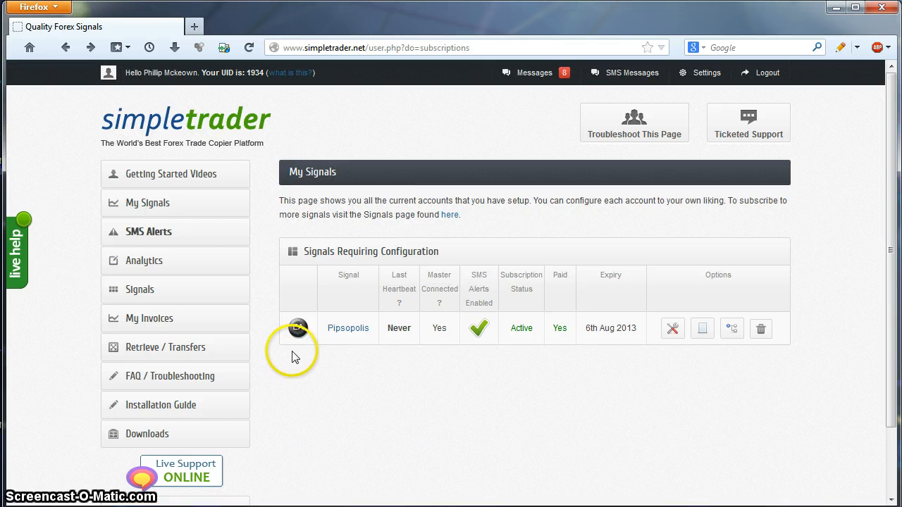
{"action": "mouse_move", "coordinate": [294, 355]}
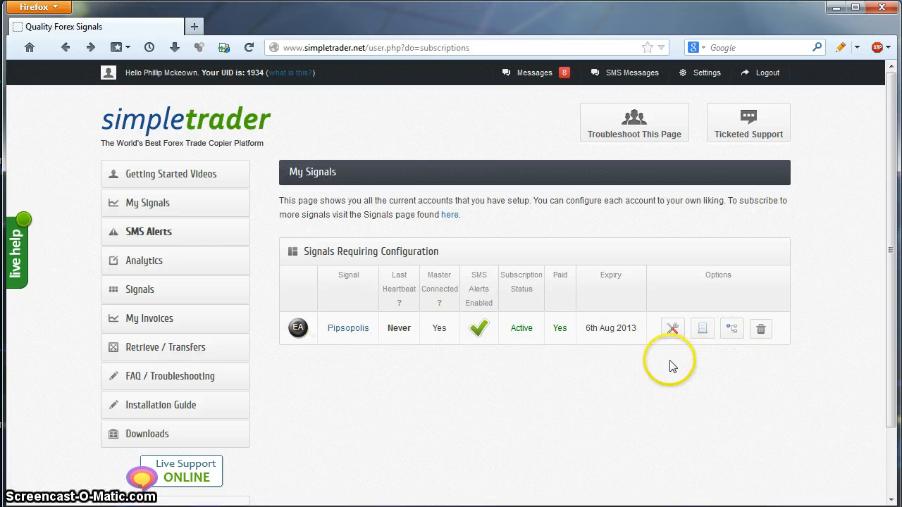
{"action": "mouse_move", "coordinate": [673, 329]}
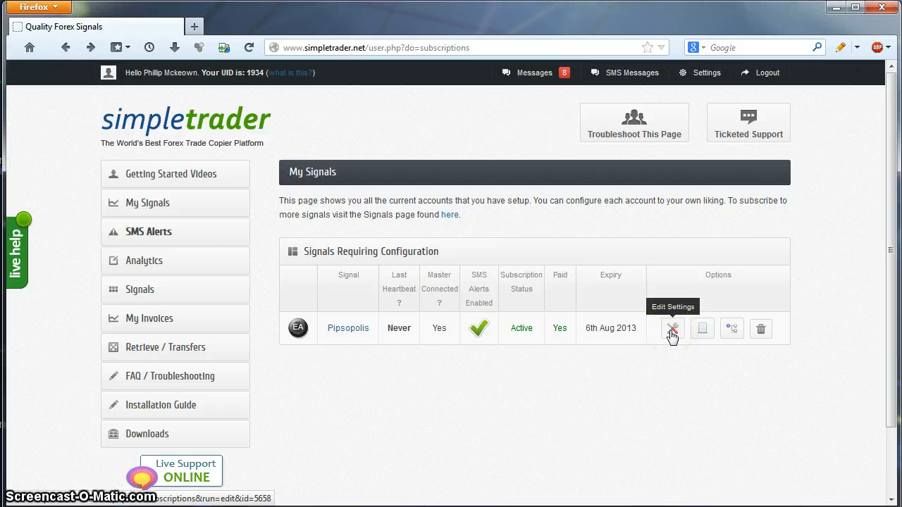
Step: Open the Pipsopolis signal's Edit Settings and scroll to Step 2, the account settings
{"action": "left_click", "coordinate": [672, 329]}
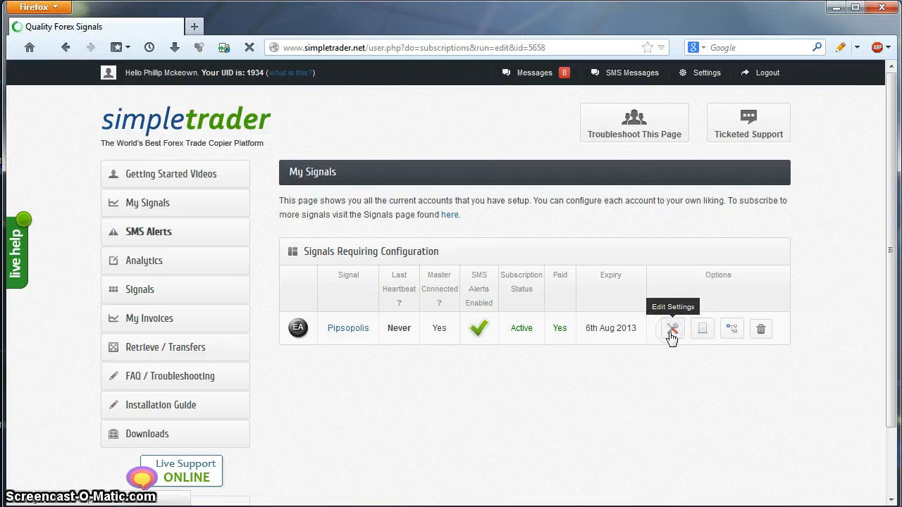
{"action": "left_click", "coordinate": [671, 328]}
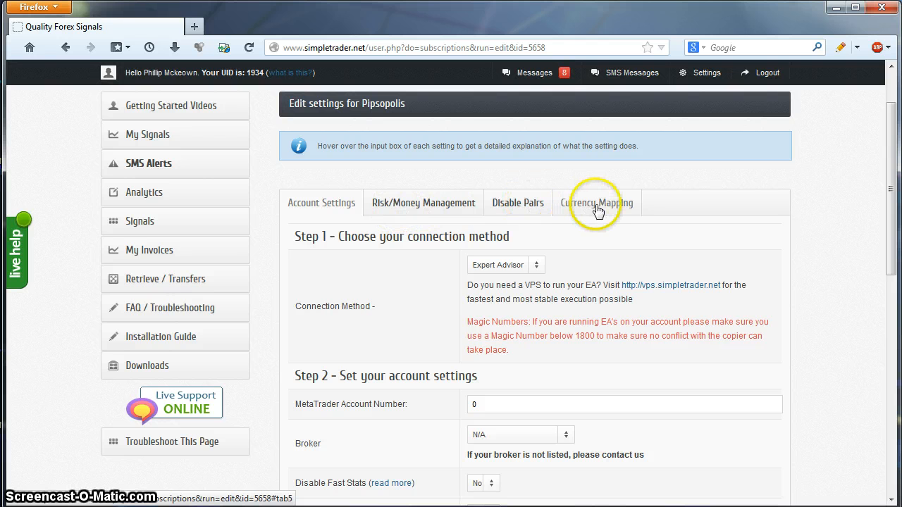
{"action": "mouse_move", "coordinate": [323, 223]}
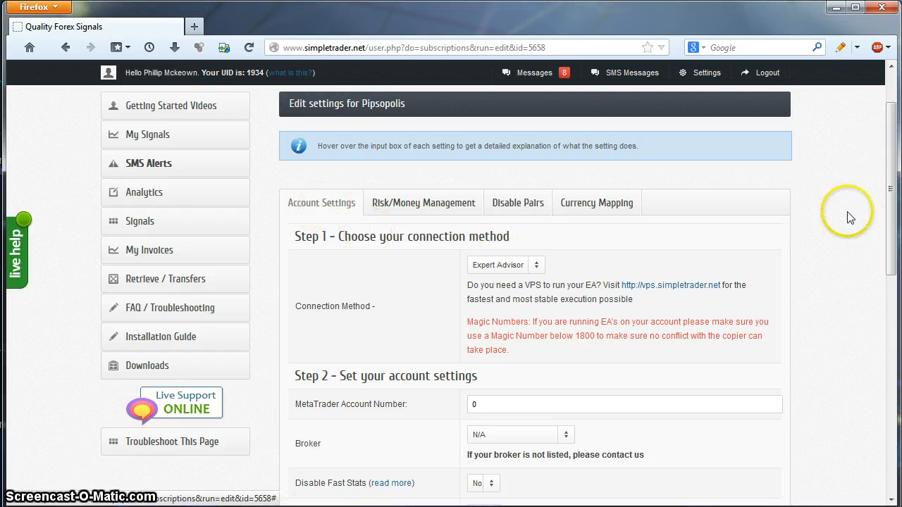
{"action": "scroll", "scroll_direction": "down", "scroll_amount": 3}
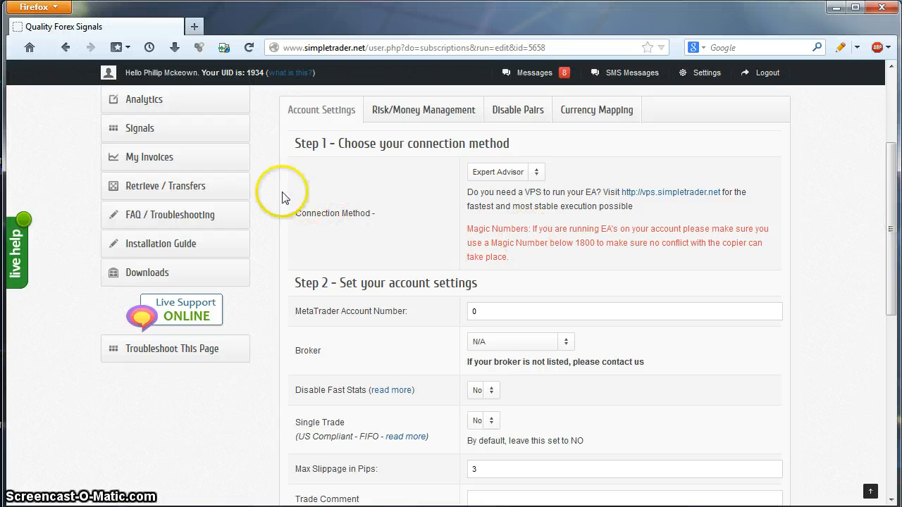
{"action": "mouse_move", "coordinate": [307, 191]}
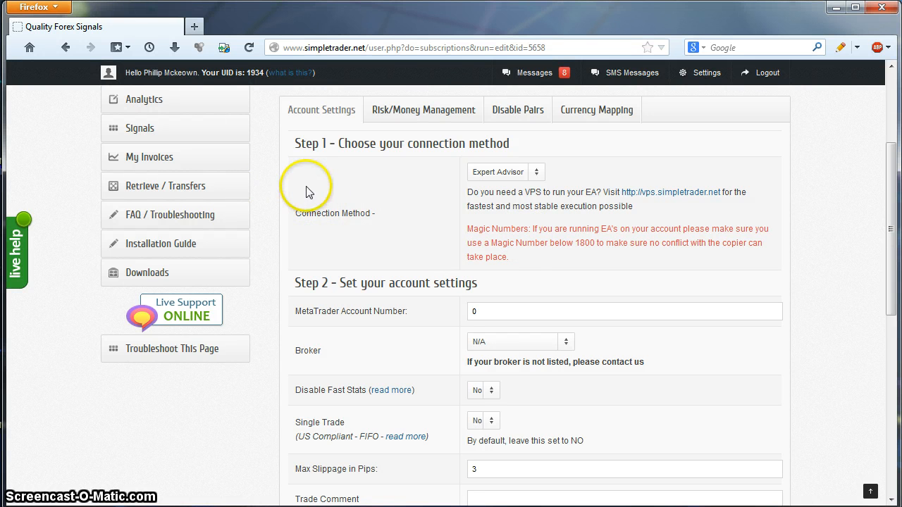
{"action": "mouse_move", "coordinate": [273, 191]}
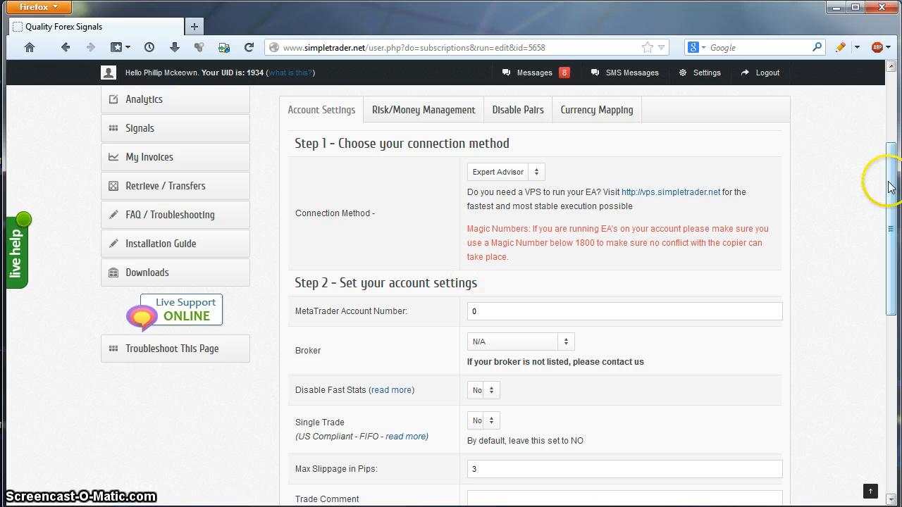
{"action": "scroll", "scroll_direction": "down", "scroll_amount": 3}
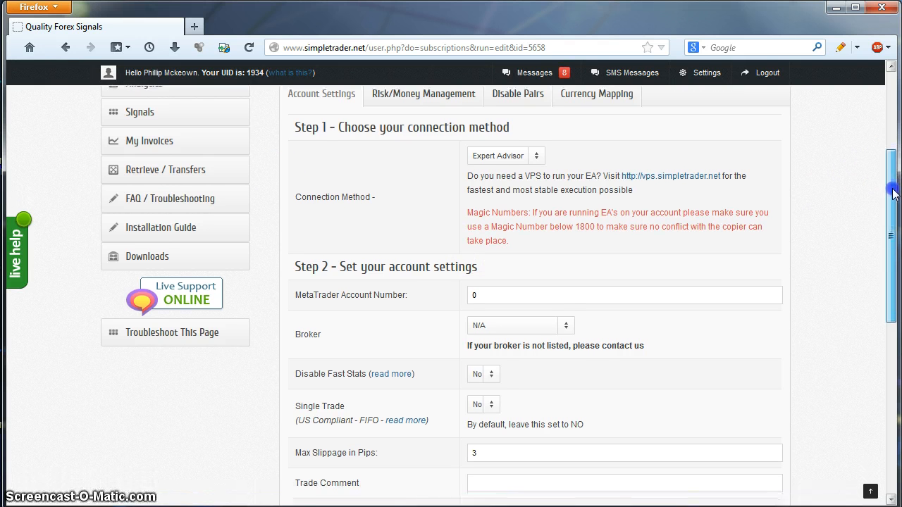
{"action": "scroll", "scroll_direction": "down", "scroll_amount": 3}
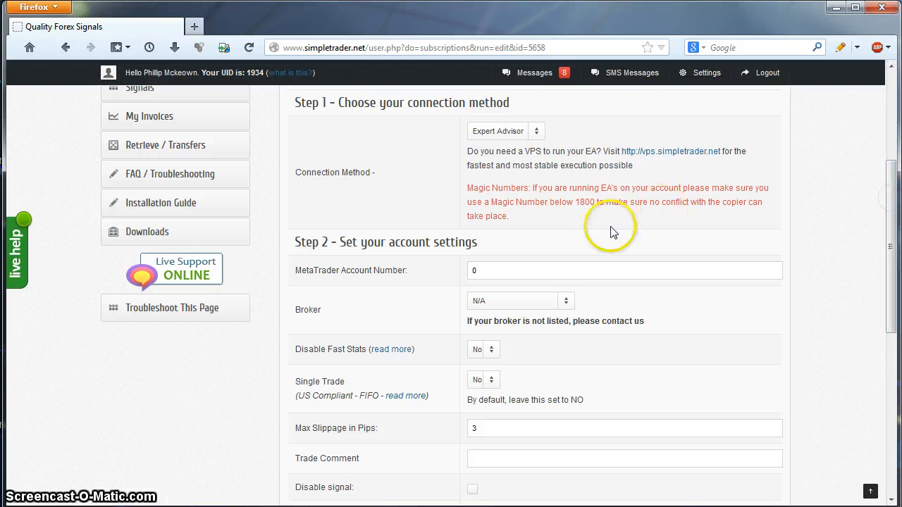
{"action": "scroll", "scroll_direction": "down", "scroll_amount": 3}
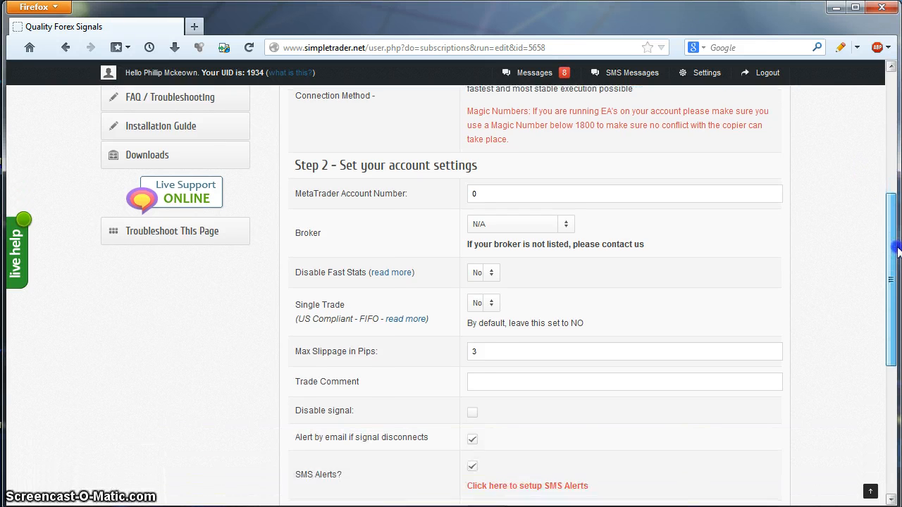
{"action": "scroll", "scroll_direction": "down", "scroll_amount": 3}
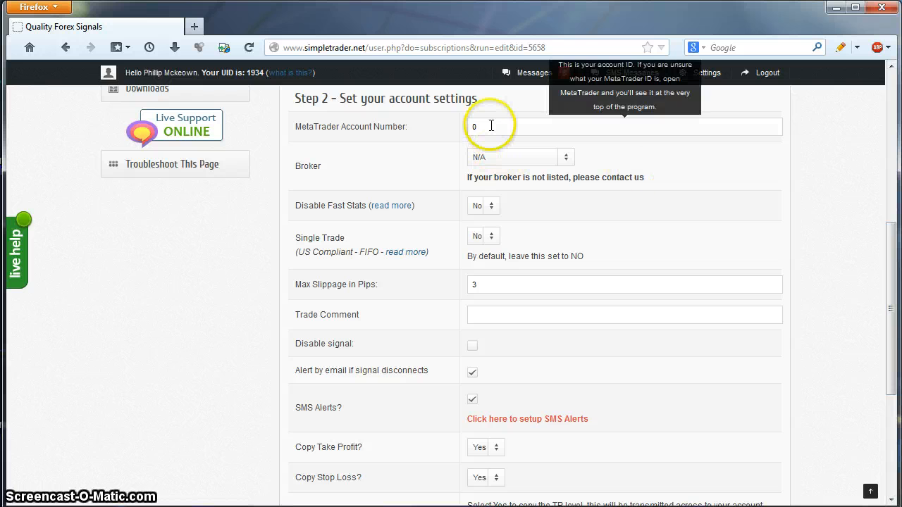
{"action": "right_click", "coordinate": [482, 127]}
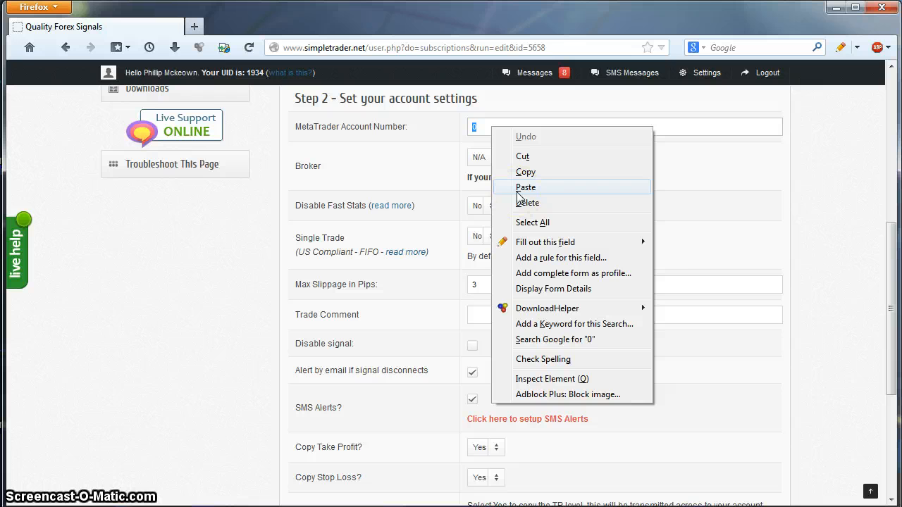
{"action": "left_click", "coordinate": [570, 156]}
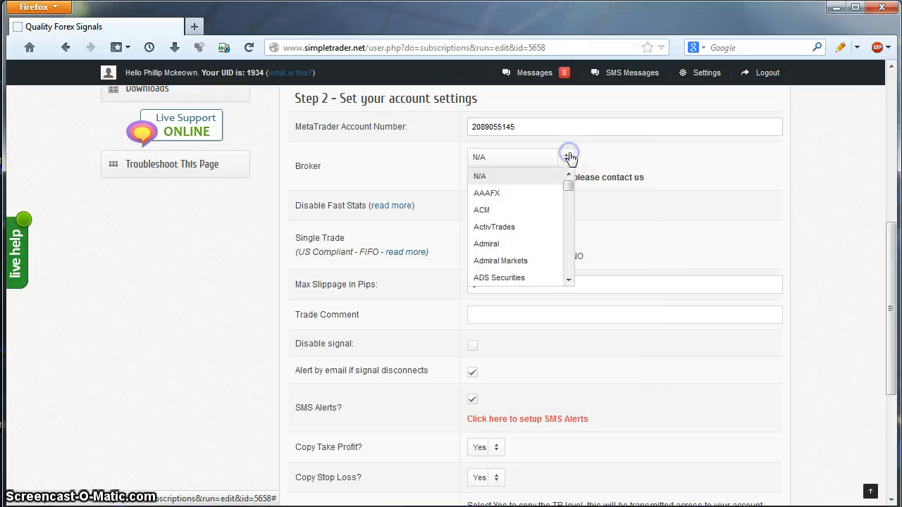
{"action": "scroll", "scroll_direction": "down", "scroll_amount": 3}
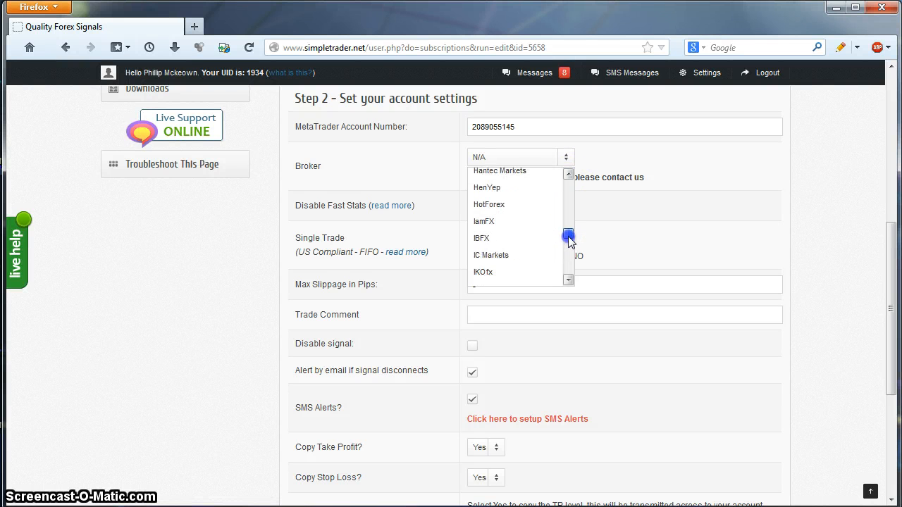
{"action": "left_click", "coordinate": [490, 256]}
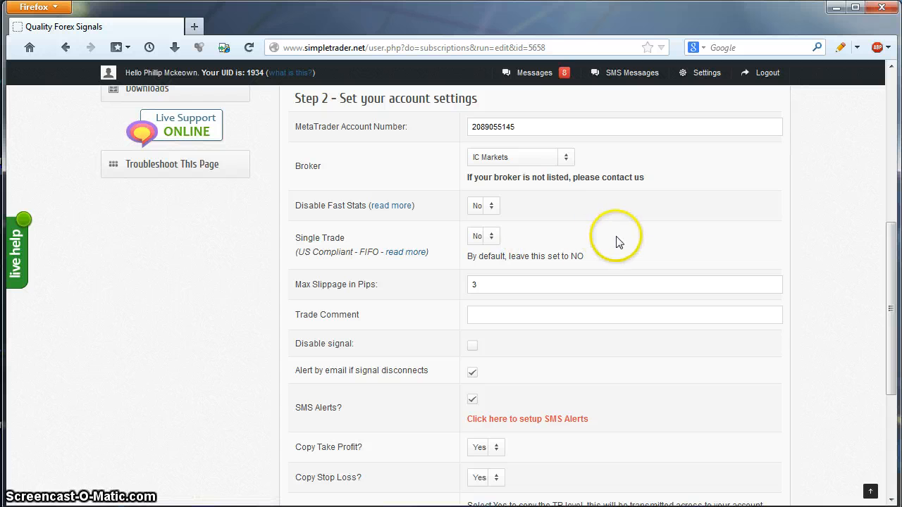
{"action": "mouse_move", "coordinate": [430, 226]}
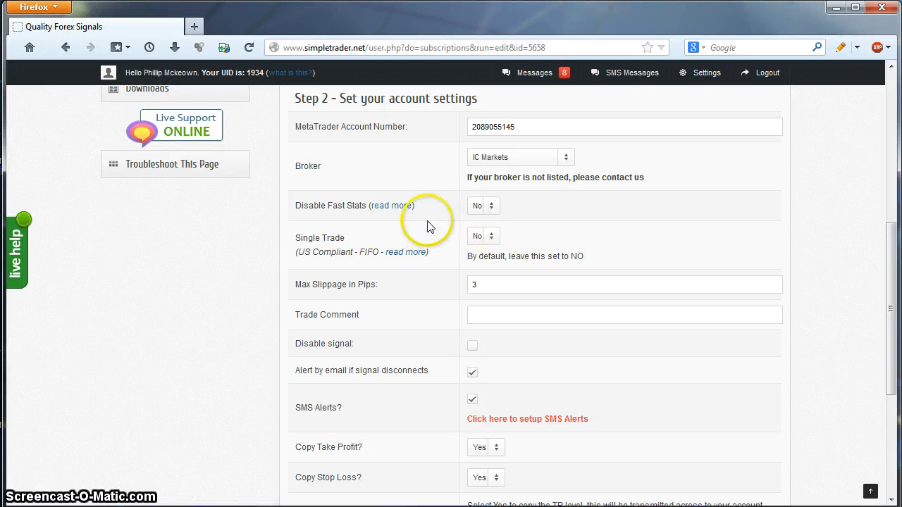
{"action": "mouse_move", "coordinate": [444, 212]}
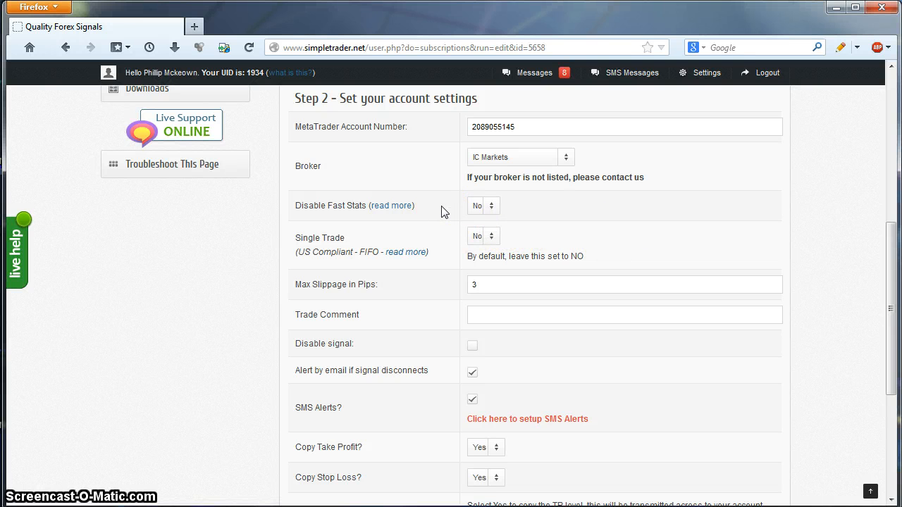
{"action": "mouse_move", "coordinate": [406, 212]}
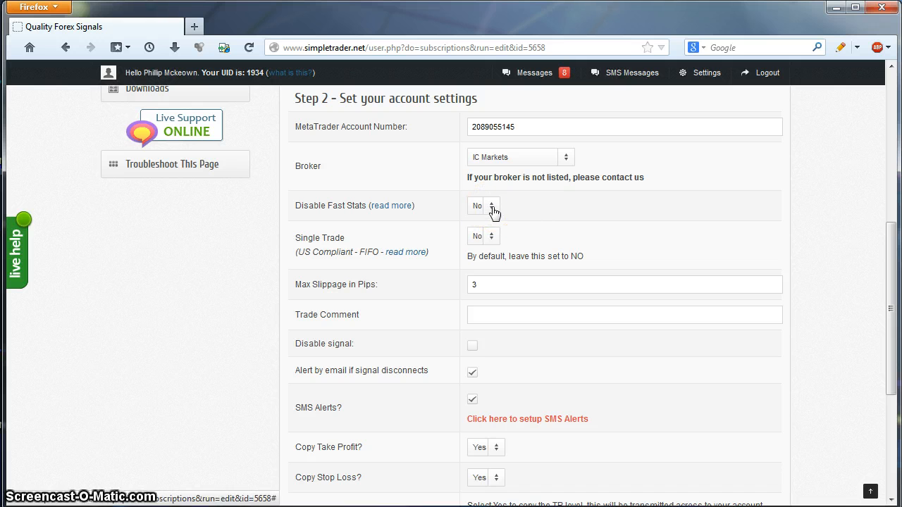
{"action": "left_click", "coordinate": [484, 206]}
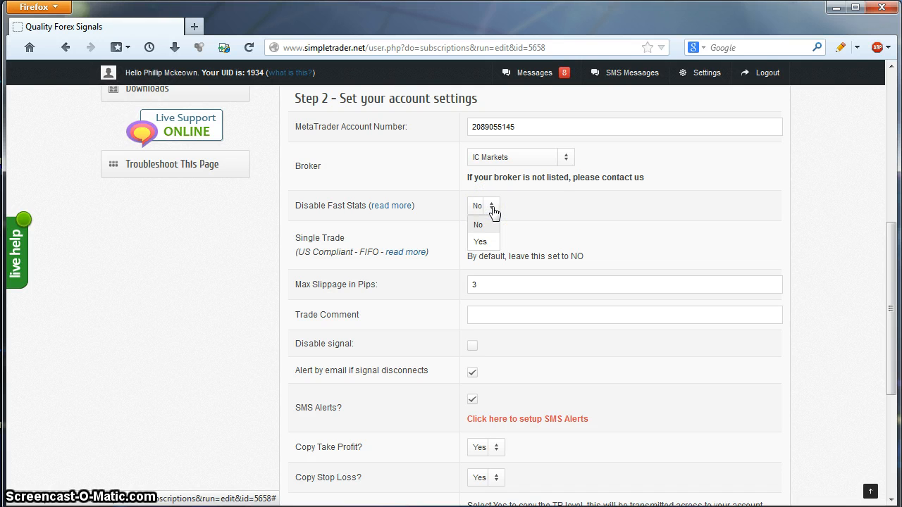
{"action": "left_click", "coordinate": [483, 206]}
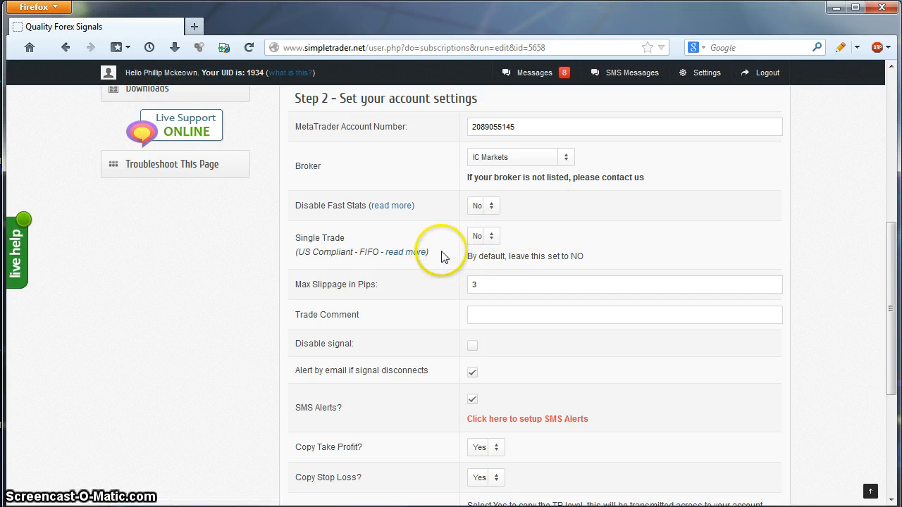
{"action": "mouse_move", "coordinate": [443, 251]}
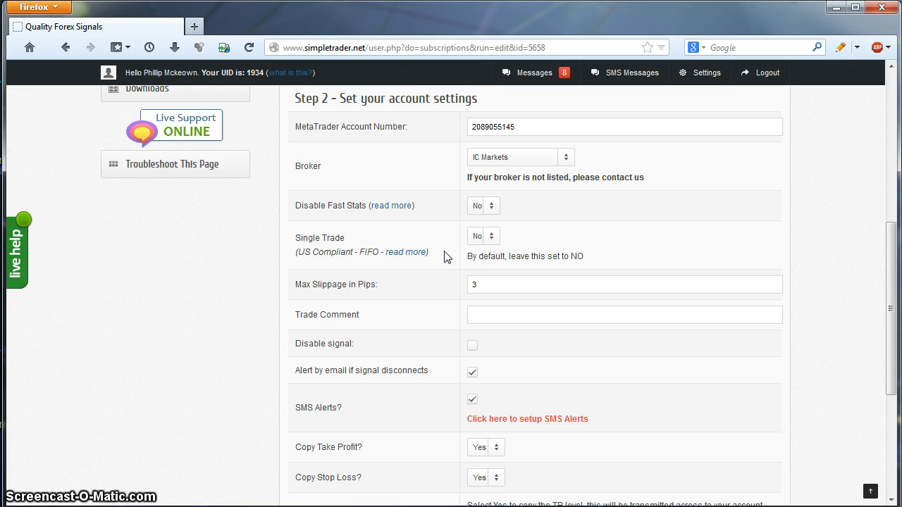
{"action": "left_click", "coordinate": [482, 235]}
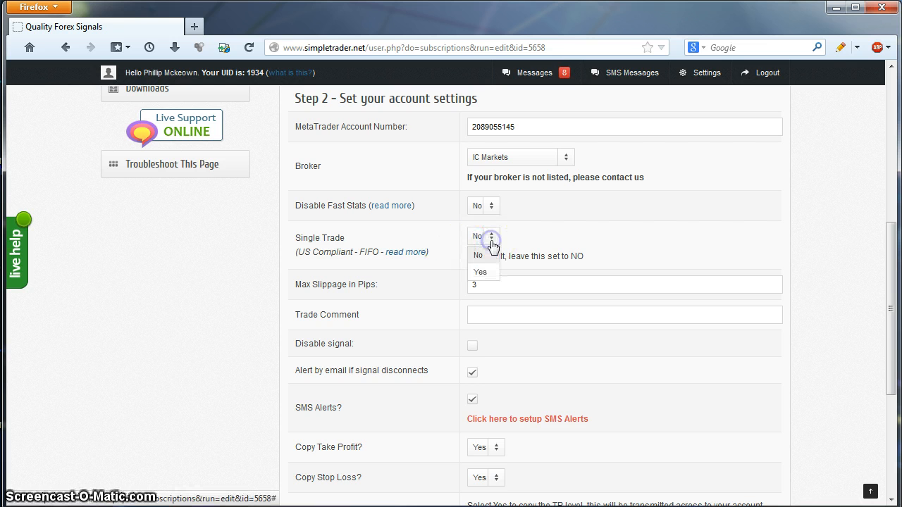
{"action": "left_click", "coordinate": [491, 237]}
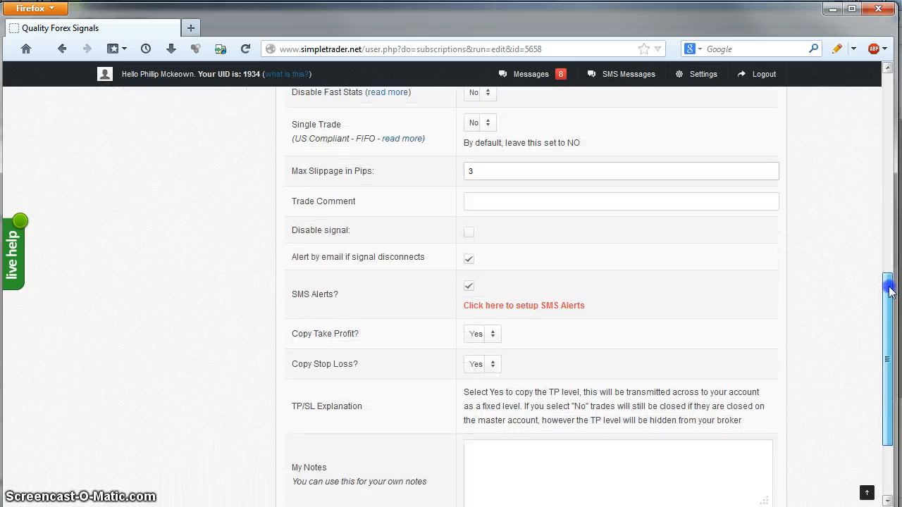
{"action": "scroll", "scroll_direction": "down", "scroll_amount": 3}
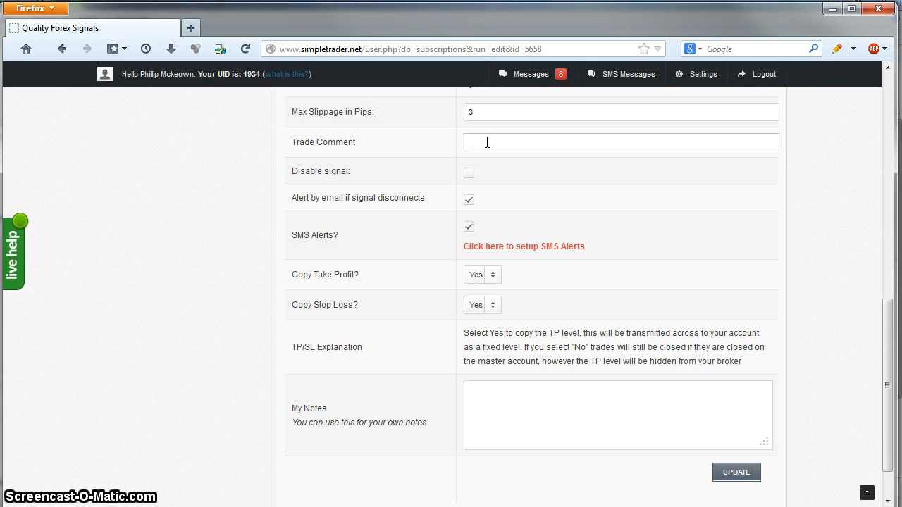
Step: Enter the trade comment 'Pipso' in the Trade Comment field
{"action": "left_click", "coordinate": [621, 141]}
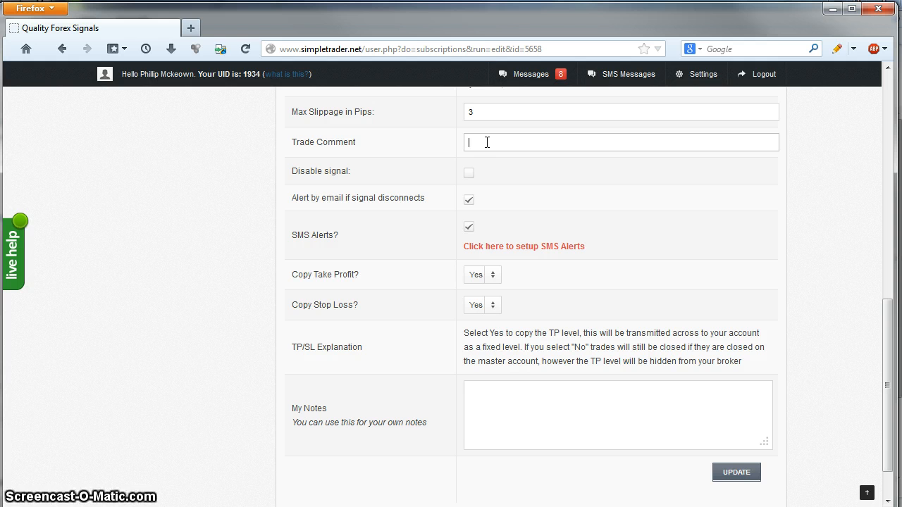
{"action": "type", "text": "Pipso"}
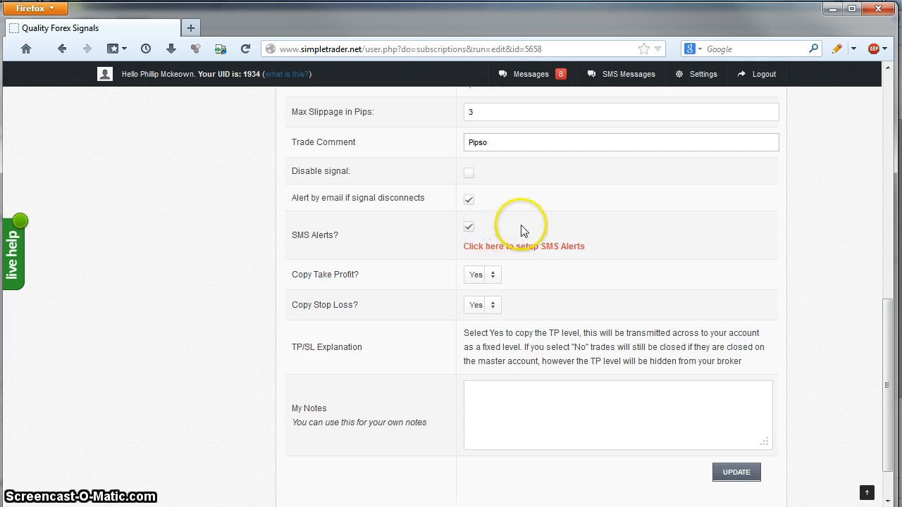
{"action": "mouse_move", "coordinate": [596, 251]}
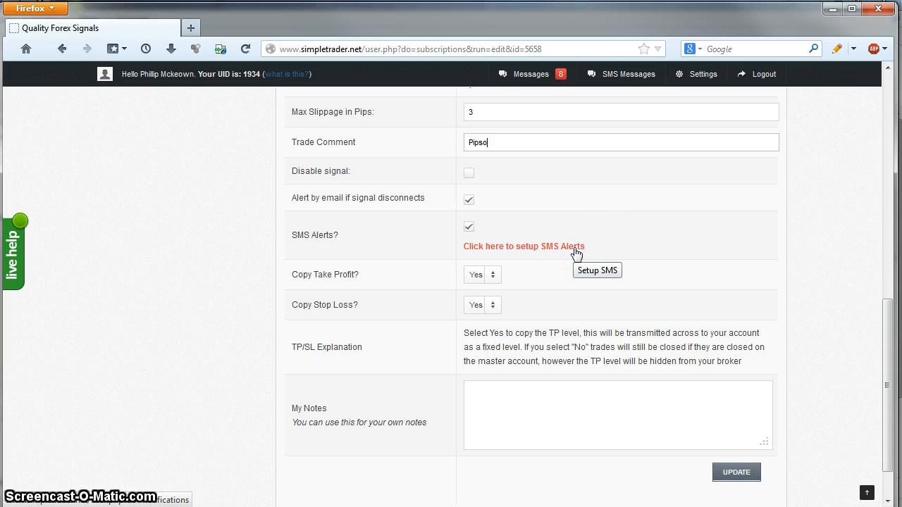
Step: Keep Copy Take Profit set to Yes, leaving Copy Stop Loss on Yes
{"action": "left_click", "coordinate": [736, 472]}
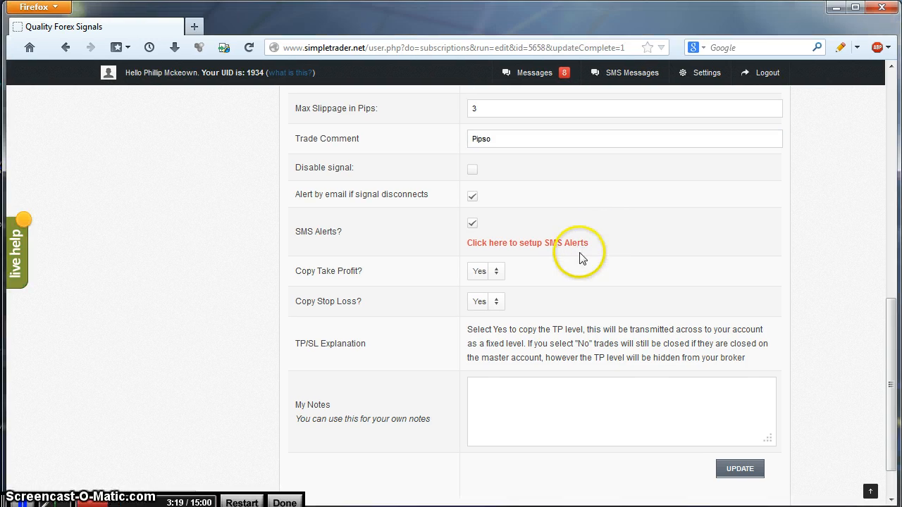
{"action": "mouse_move", "coordinate": [521, 275]}
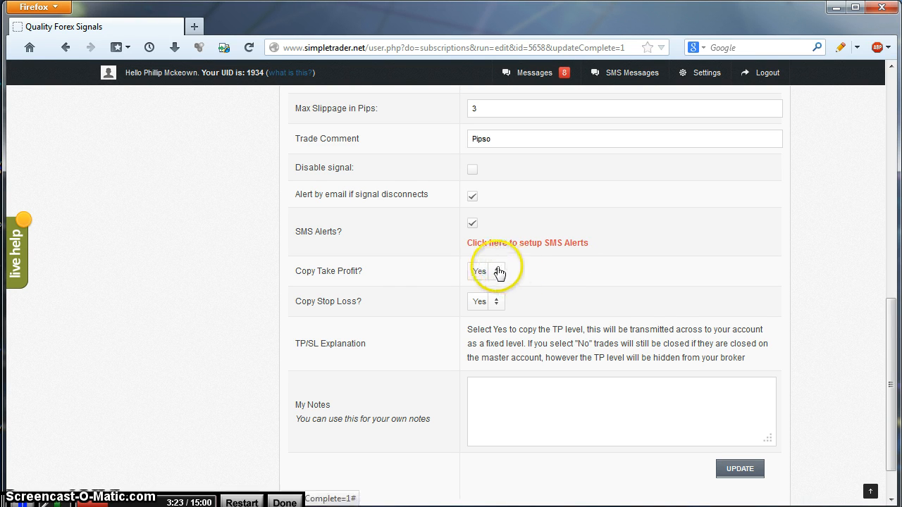
{"action": "left_click", "coordinate": [496, 271]}
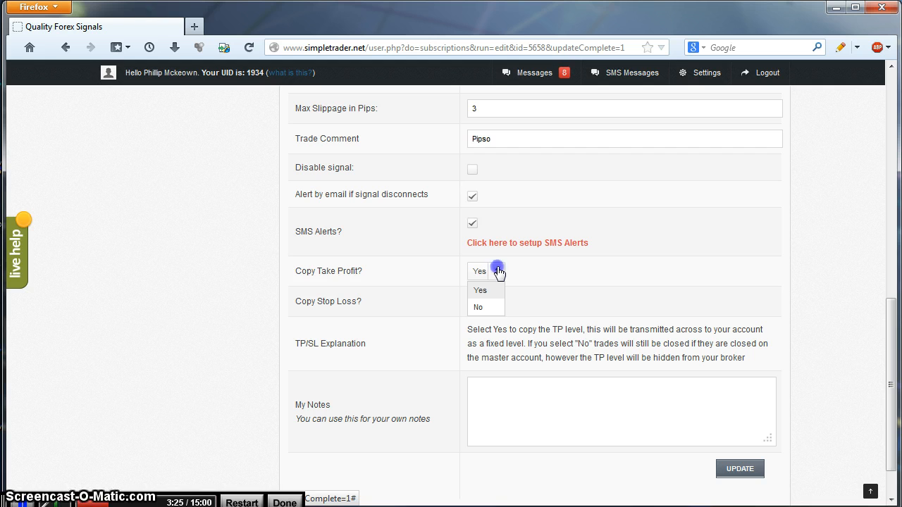
{"action": "left_click", "coordinate": [479, 290]}
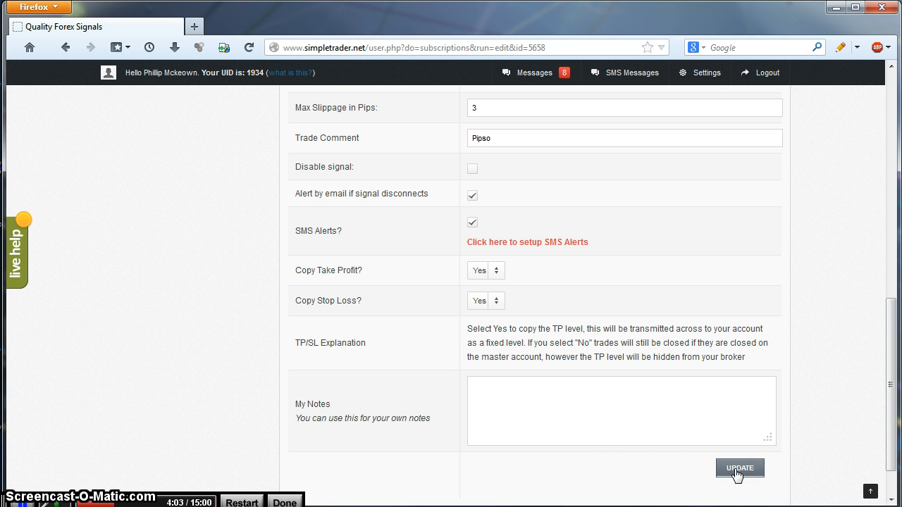
Step: Update the Pipsopolis settings and view the My Signals subscription list
{"action": "left_click", "coordinate": [740, 468]}
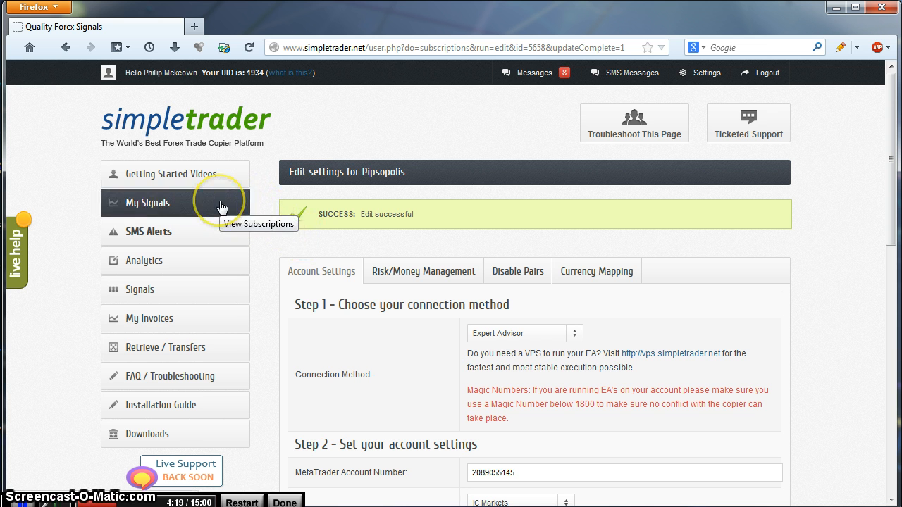
{"action": "left_click", "coordinate": [146, 203]}
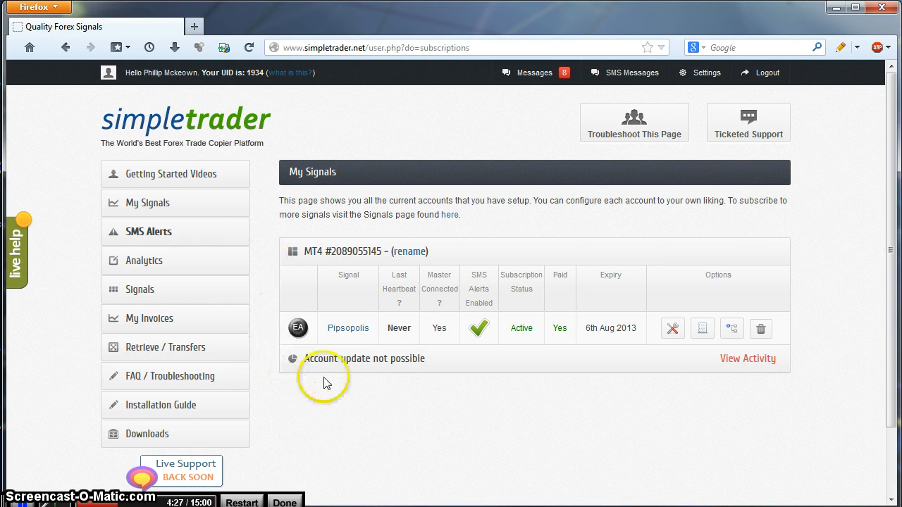
{"action": "mouse_move", "coordinate": [400, 339]}
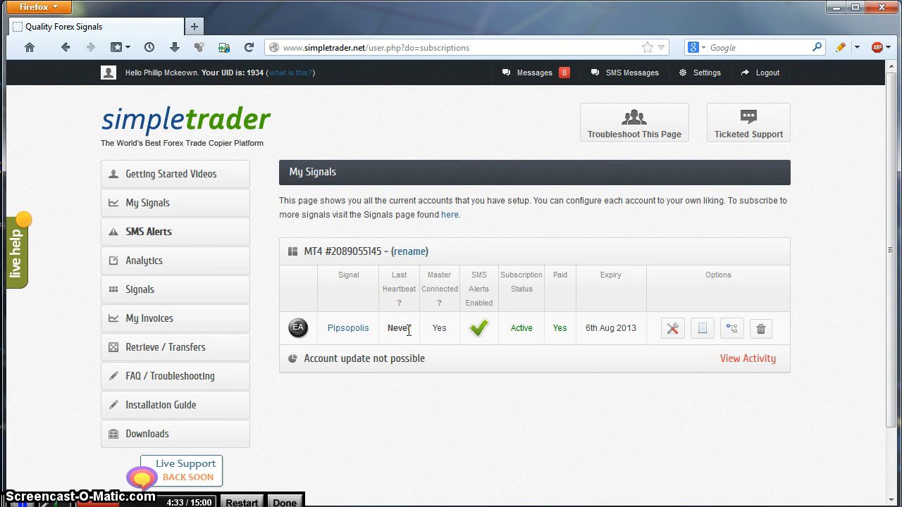
{"action": "mouse_move", "coordinate": [400, 392]}
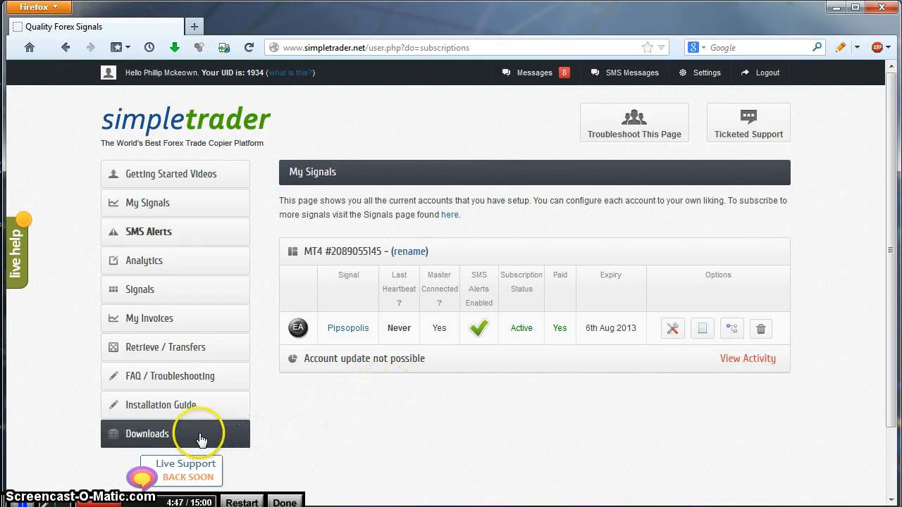
Step: From Downloads, save the SimpleTrader Receiver link as SimpleTrader-V1.7.zip to the Desktop
{"action": "left_click", "coordinate": [147, 434]}
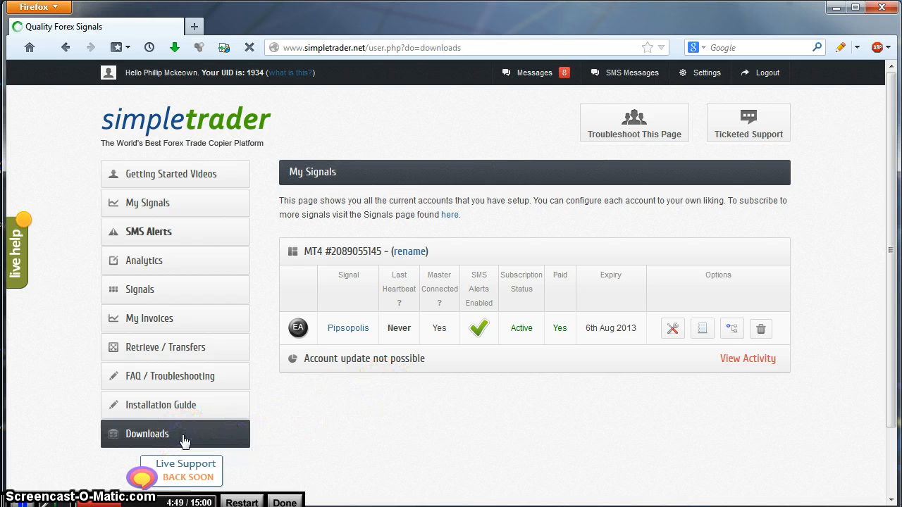
{"action": "left_click", "coordinate": [147, 434]}
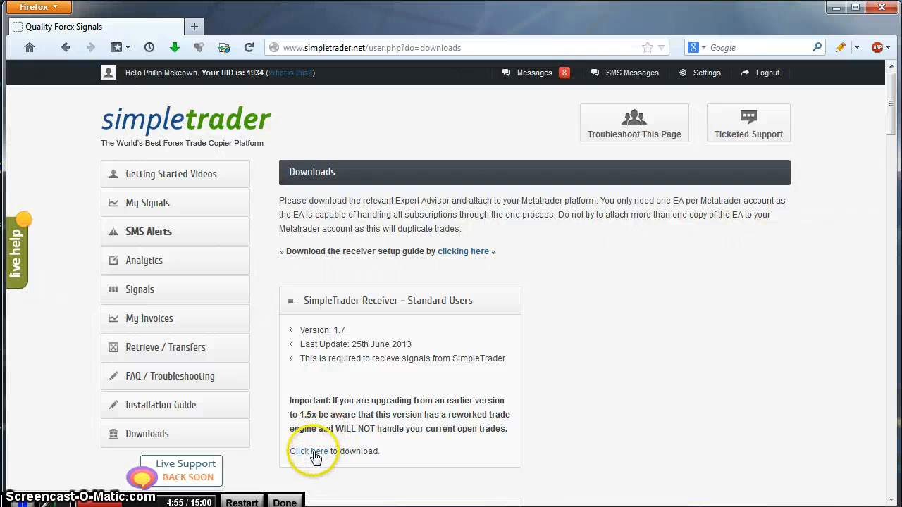
{"action": "right_click", "coordinate": [307, 451]}
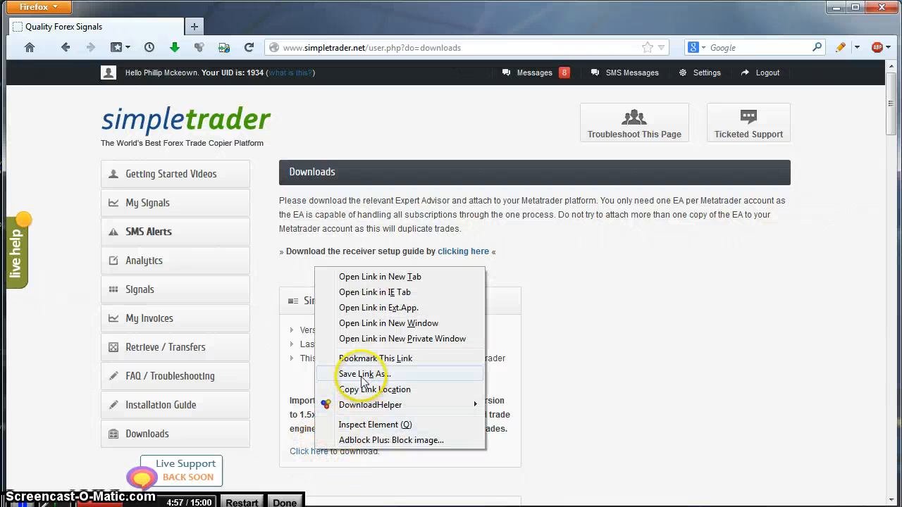
{"action": "left_click", "coordinate": [357, 373]}
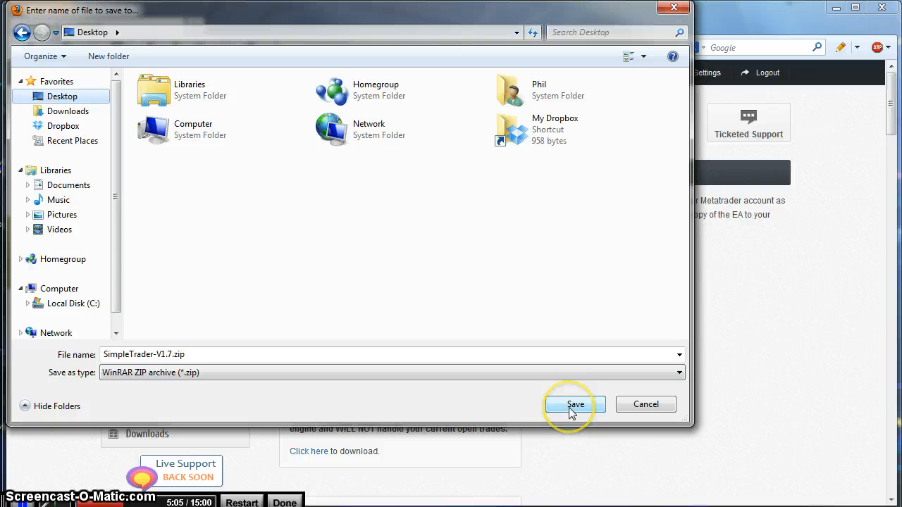
Step: Save SimpleTrader-V1.7.zip to the desktop and bring up its context menu
{"action": "left_click", "coordinate": [575, 403]}
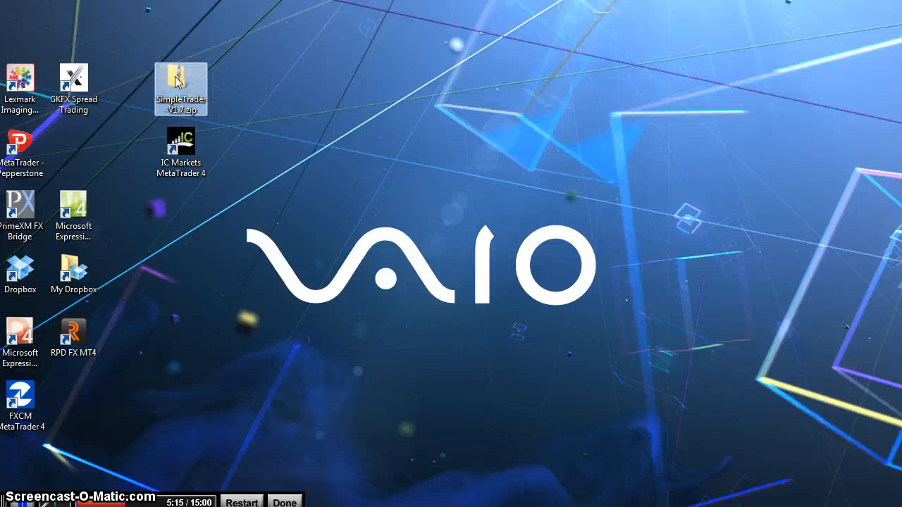
{"action": "right_click", "coordinate": [180, 87]}
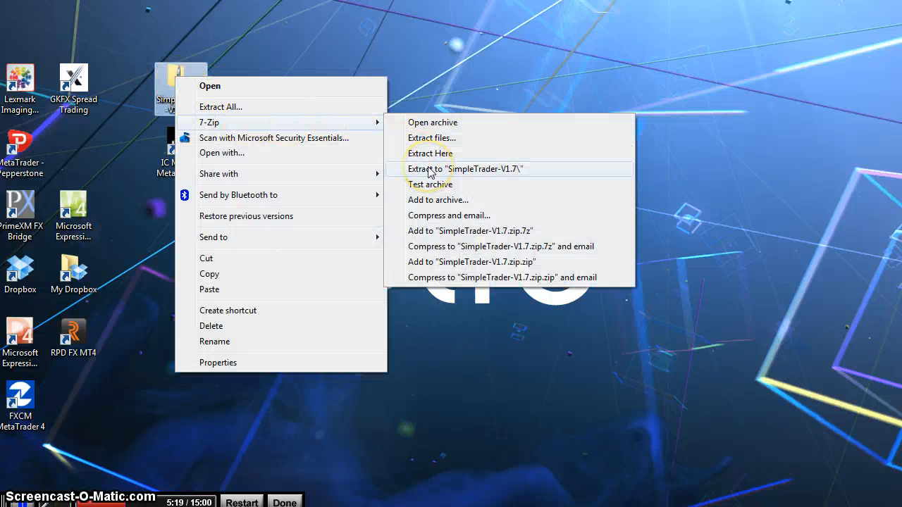
Step: Extract the zip with 7-Zip into a SimpleTrader-V1.7 folder on the desktop
{"action": "left_click", "coordinate": [464, 169]}
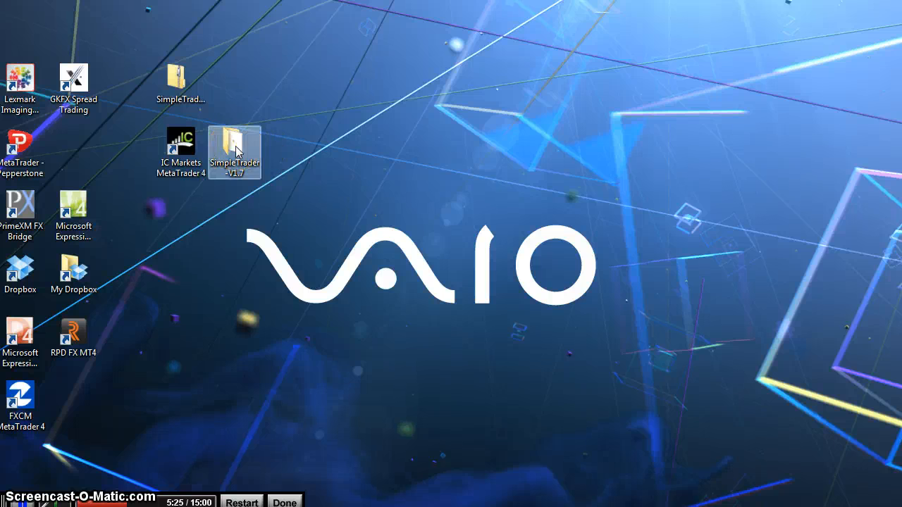
Step: Copy the include, libraries and SimpleTrader-V1.7.ex4 items from the extracted folder
{"action": "double_click", "coordinate": [234, 144]}
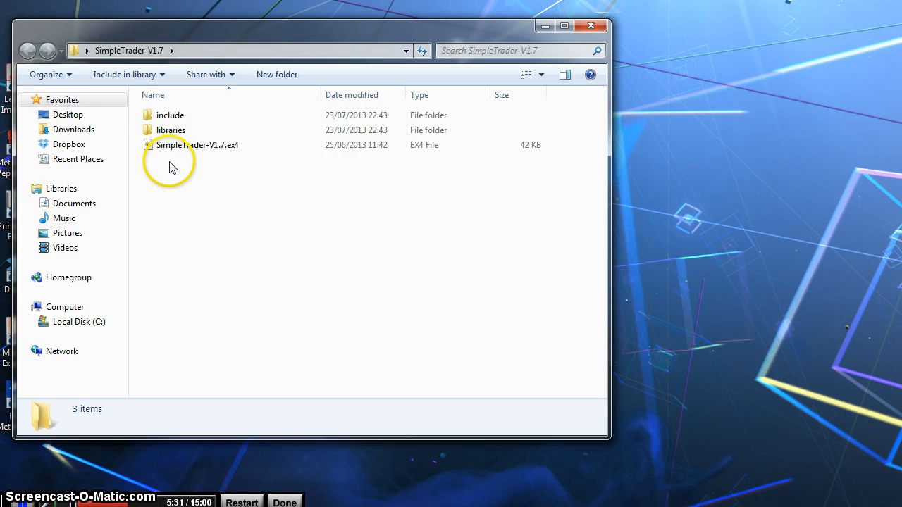
{"action": "key", "text": "ctrl+a"}
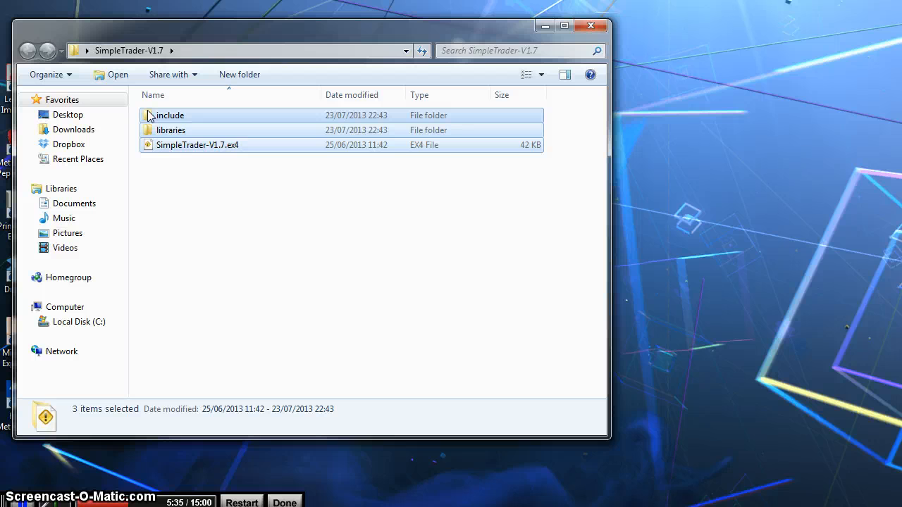
{"action": "right_click", "coordinate": [169, 116]}
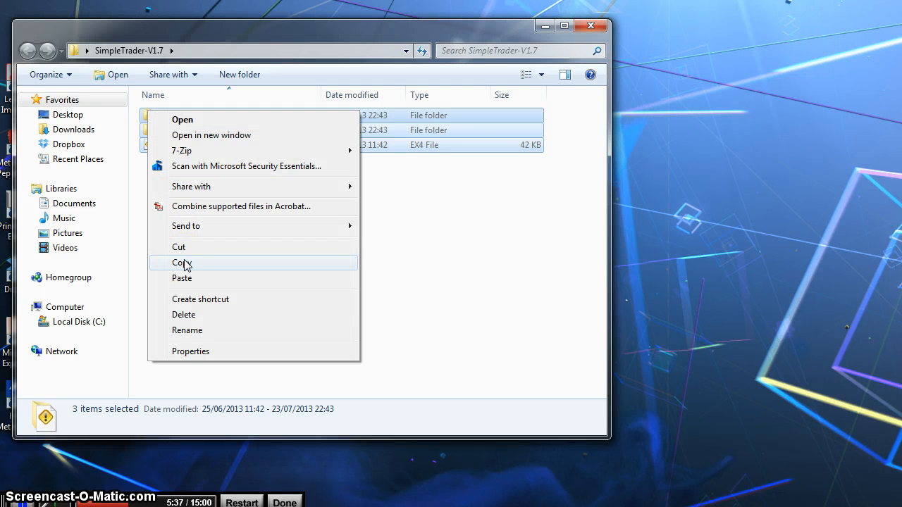
{"action": "left_click", "coordinate": [182, 264]}
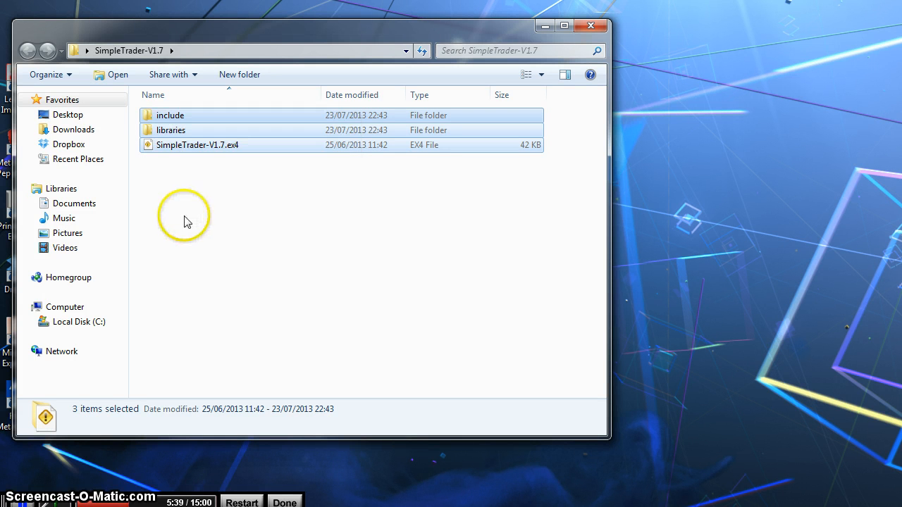
{"action": "mouse_move", "coordinate": [169, 175]}
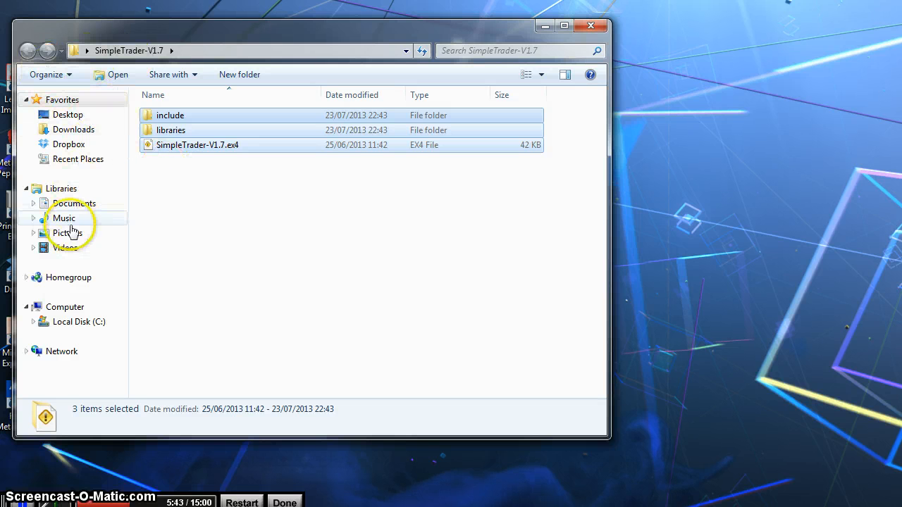
Step: Browse to C:\Program Files (x86)\MetaTrader 4 - IC Markets\experts, ready to paste
{"action": "left_click", "coordinate": [79, 321]}
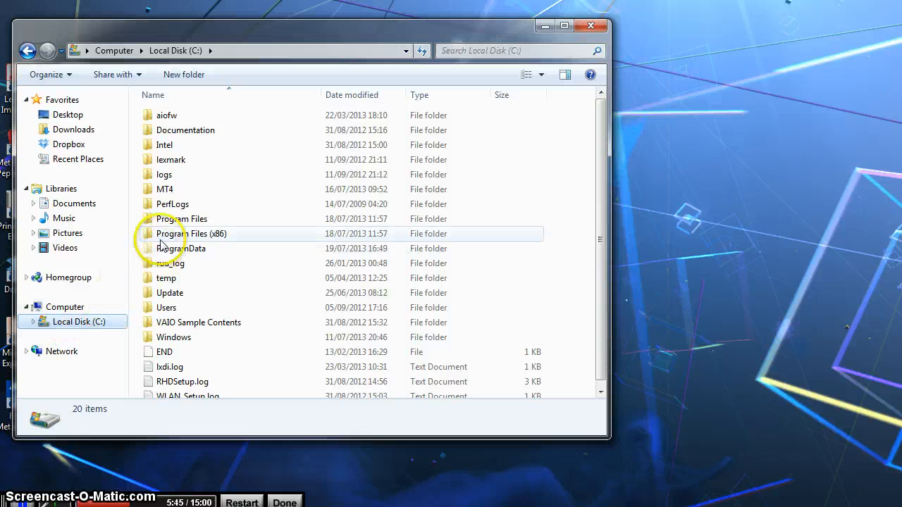
{"action": "double_click", "coordinate": [190, 234]}
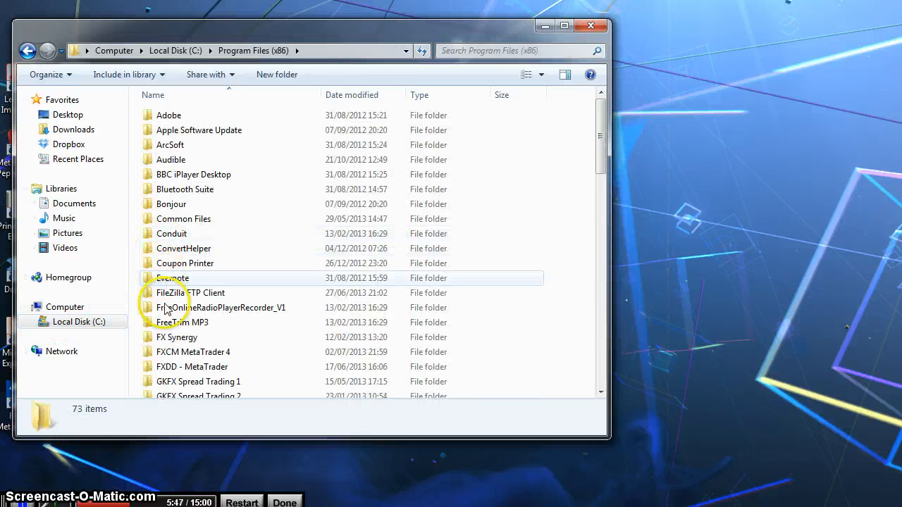
{"action": "scroll", "scroll_direction": "down", "scroll_amount": 3}
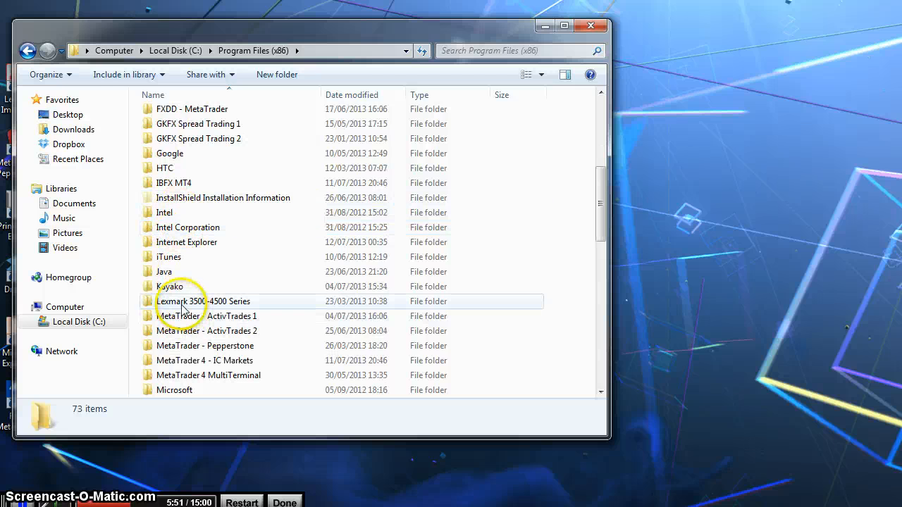
{"action": "double_click", "coordinate": [204, 361]}
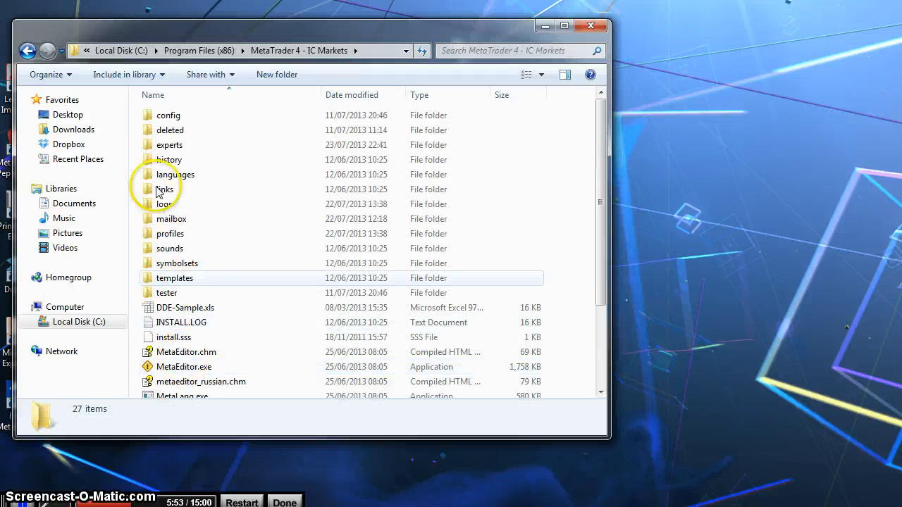
{"action": "double_click", "coordinate": [169, 144]}
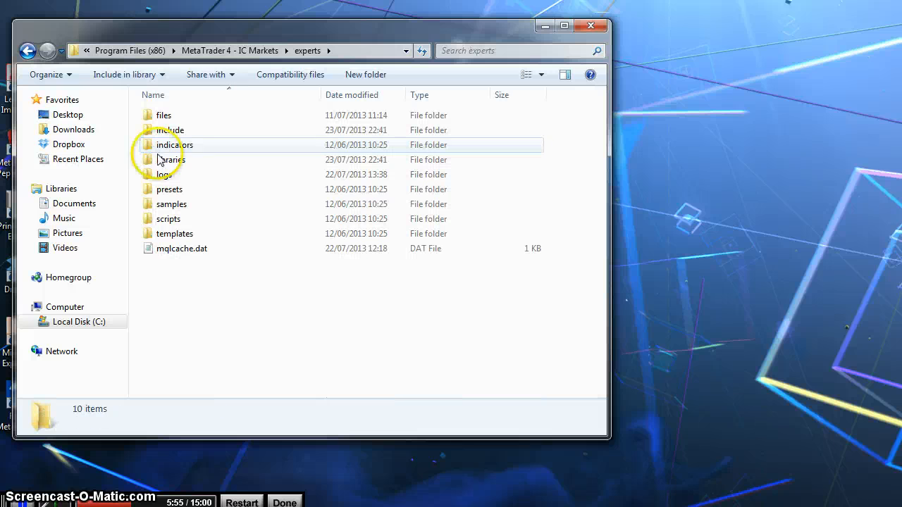
{"action": "right_click", "coordinate": [182, 295]}
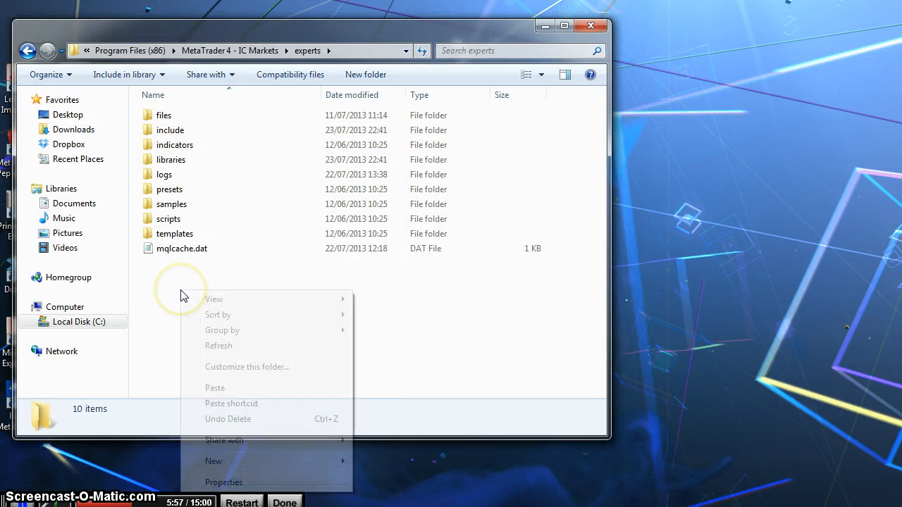
Step: Paste SimpleTrader-V1.7.ex4, include and libraries into experts, merging folders with administrator permission
{"action": "left_click", "coordinate": [214, 388]}
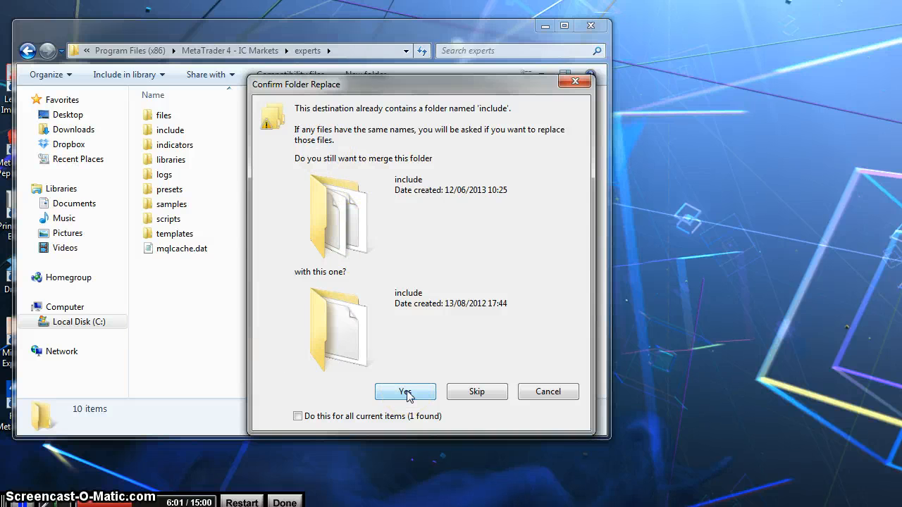
{"action": "left_click", "coordinate": [406, 392]}
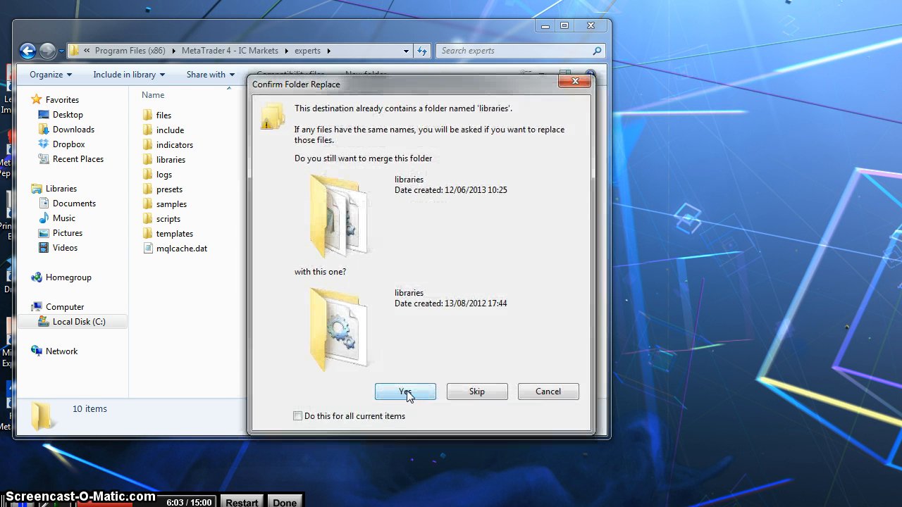
{"action": "left_click", "coordinate": [406, 392]}
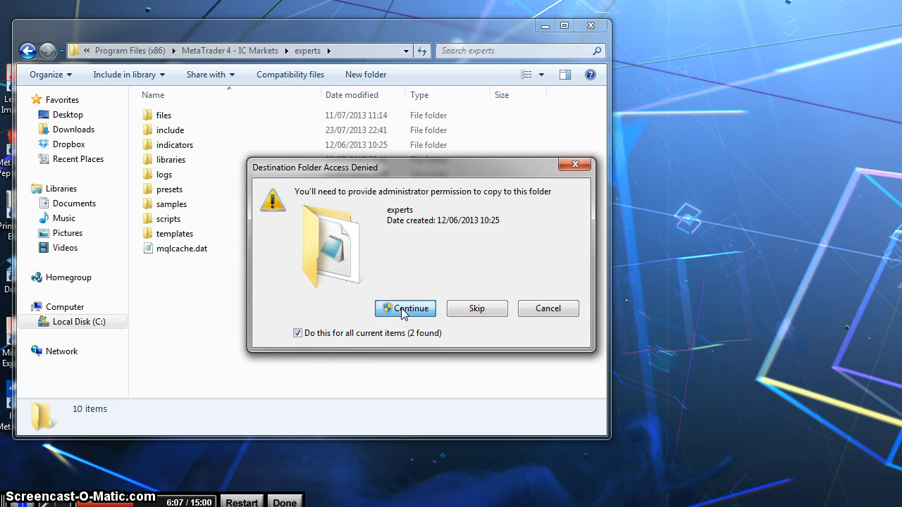
{"action": "left_click", "coordinate": [406, 307]}
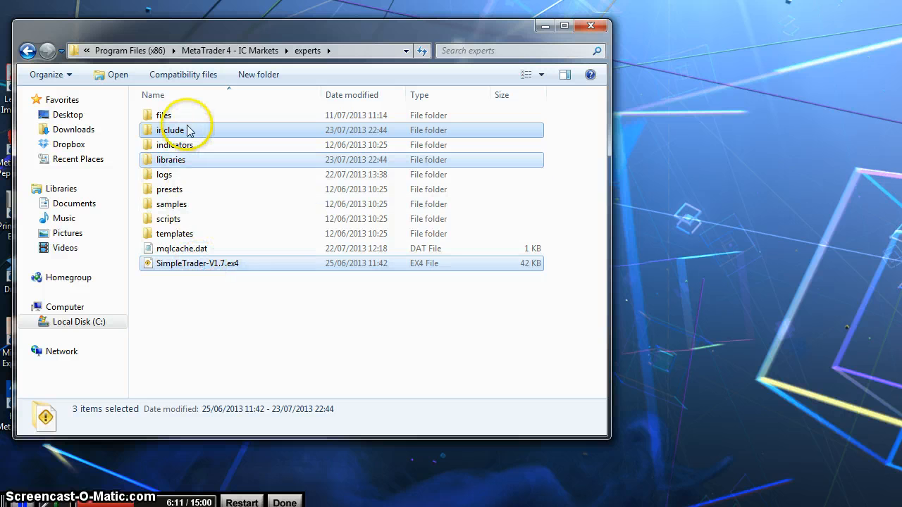
{"action": "mouse_move", "coordinate": [186, 316]}
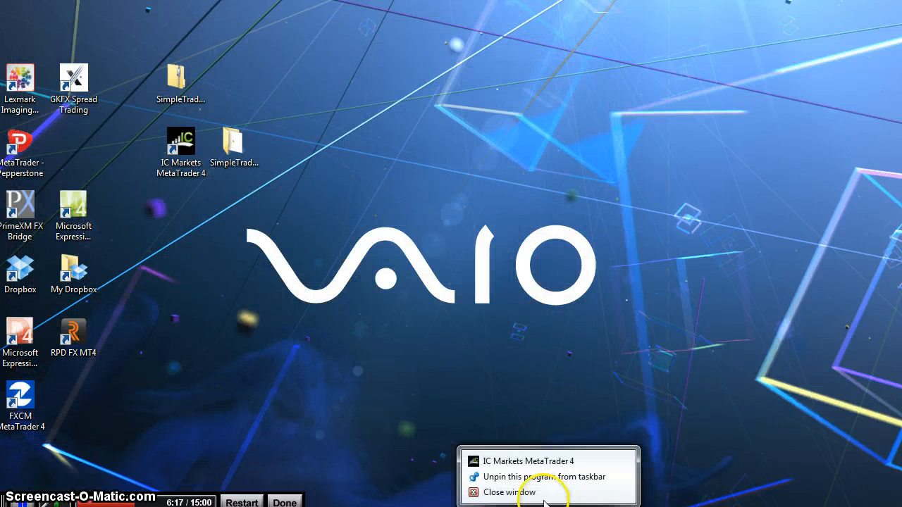
Step: Close the experts window and launch the IC Markets MetaTrader 4 terminal
{"action": "left_click", "coordinate": [181, 139]}
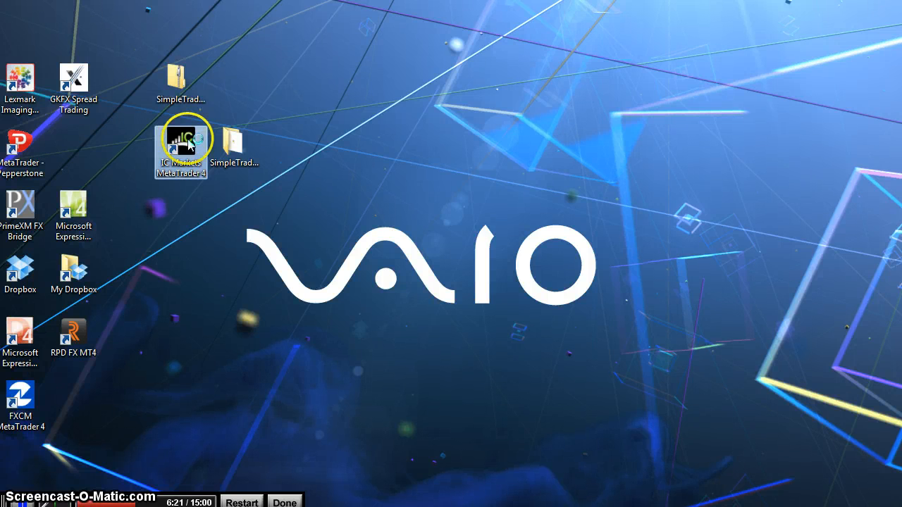
{"action": "double_click", "coordinate": [181, 138]}
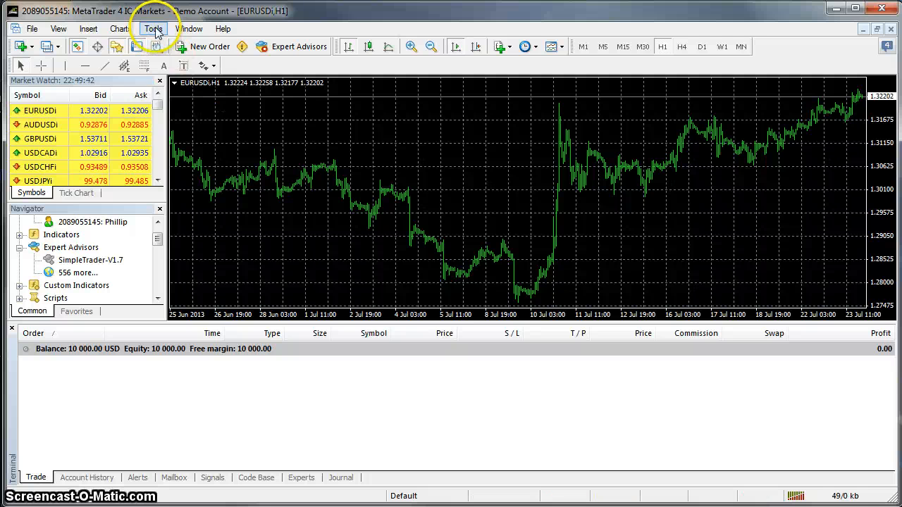
Step: In Options > Expert Advisors, allow live trading, DLL imports and external expert imports, and confirm
{"action": "left_click", "coordinate": [152, 28]}
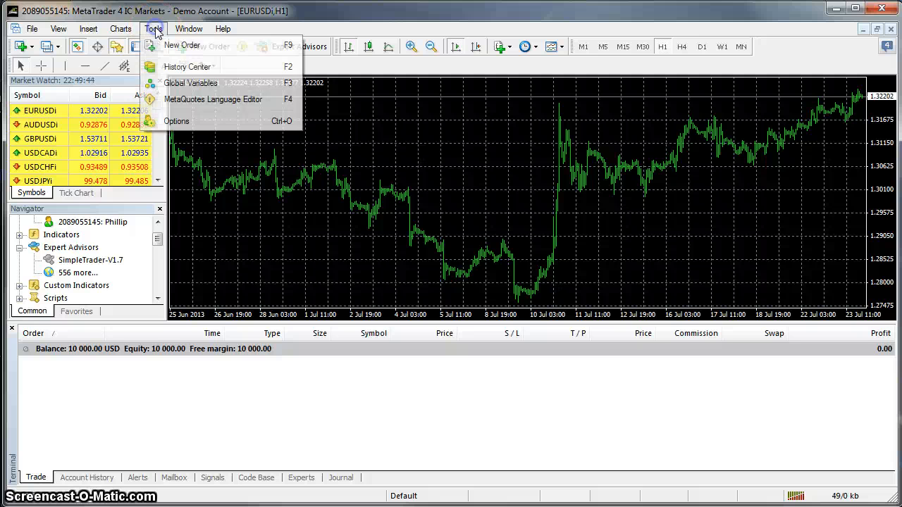
{"action": "left_click", "coordinate": [176, 121]}
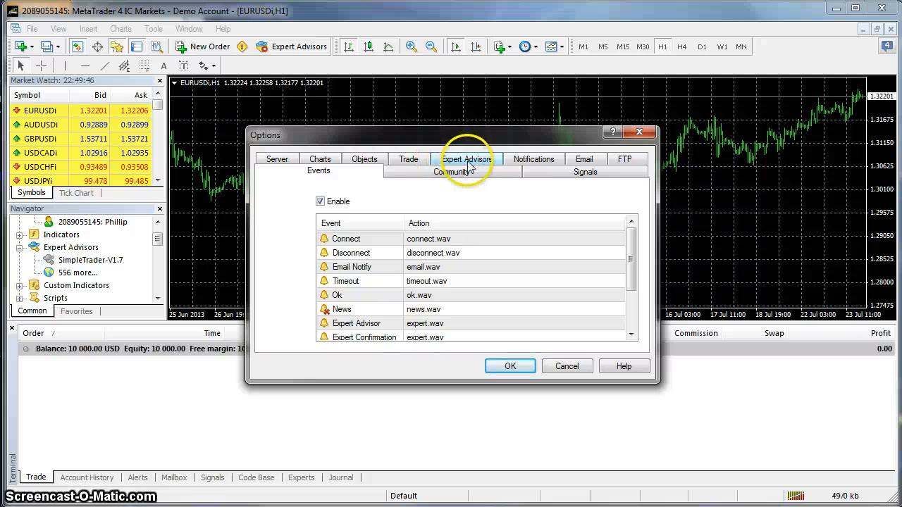
{"action": "left_click", "coordinate": [465, 158]}
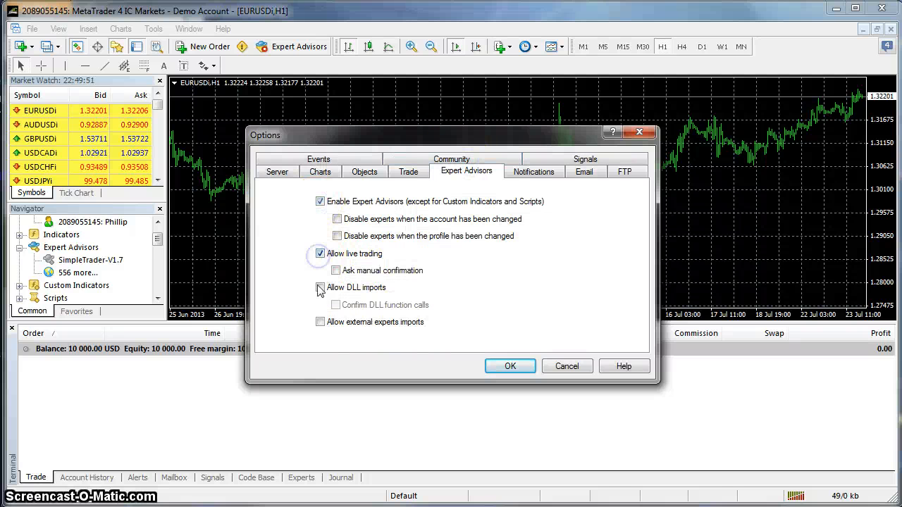
{"action": "left_click", "coordinate": [320, 288]}
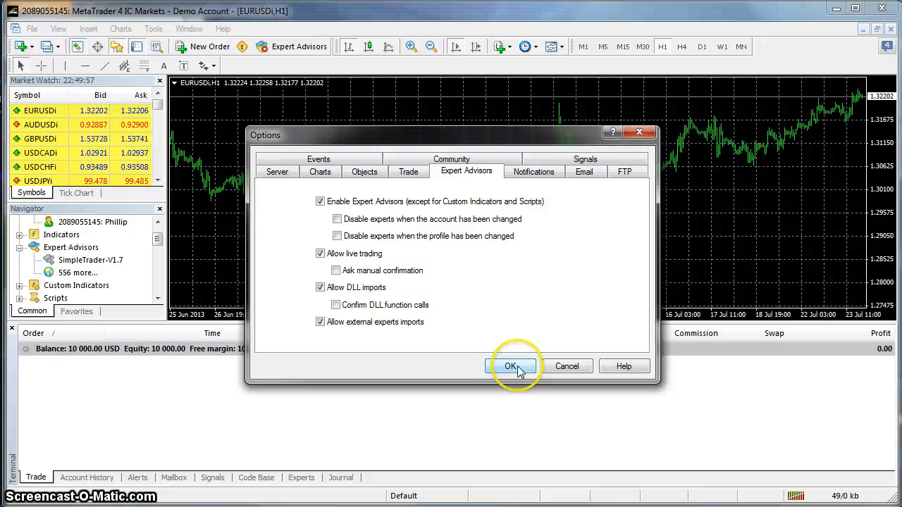
{"action": "left_click", "coordinate": [511, 366]}
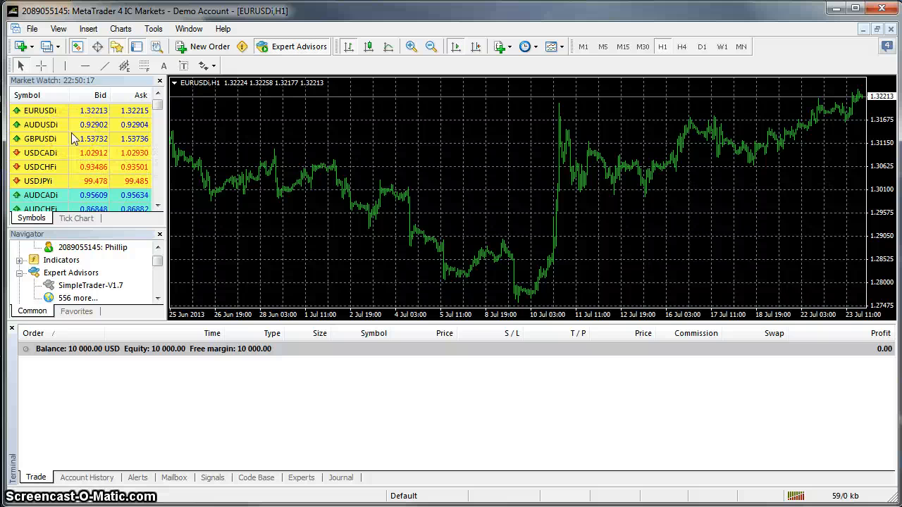
{"action": "mouse_move", "coordinate": [73, 139]}
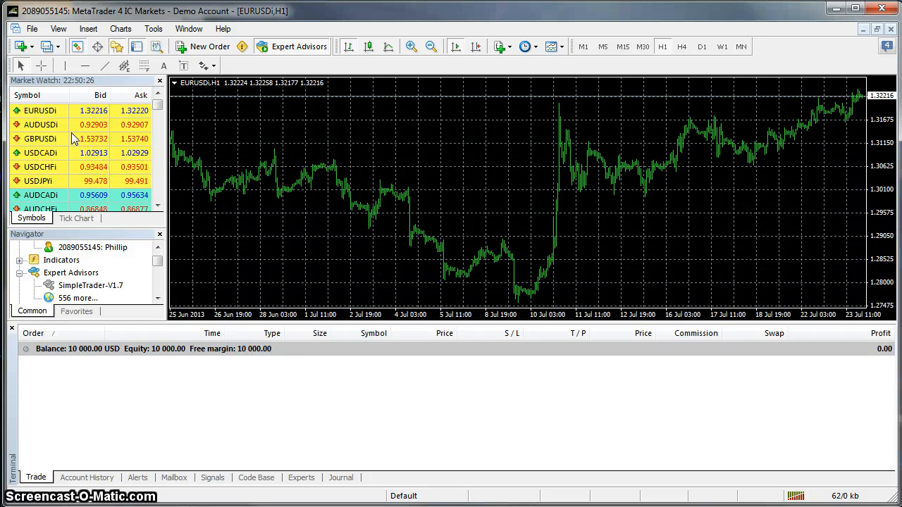
Step: Set the Market Watch list to Show All symbols
{"action": "right_click", "coordinate": [74, 139]}
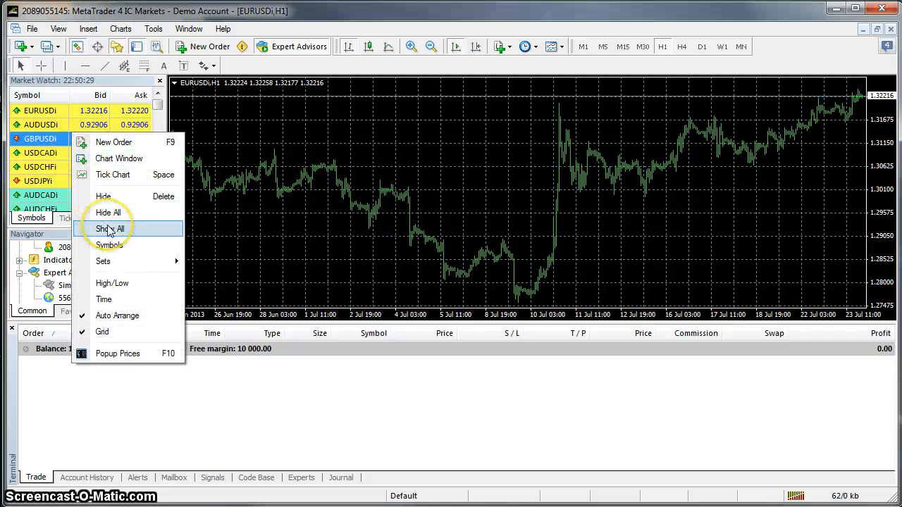
{"action": "left_click", "coordinate": [109, 228]}
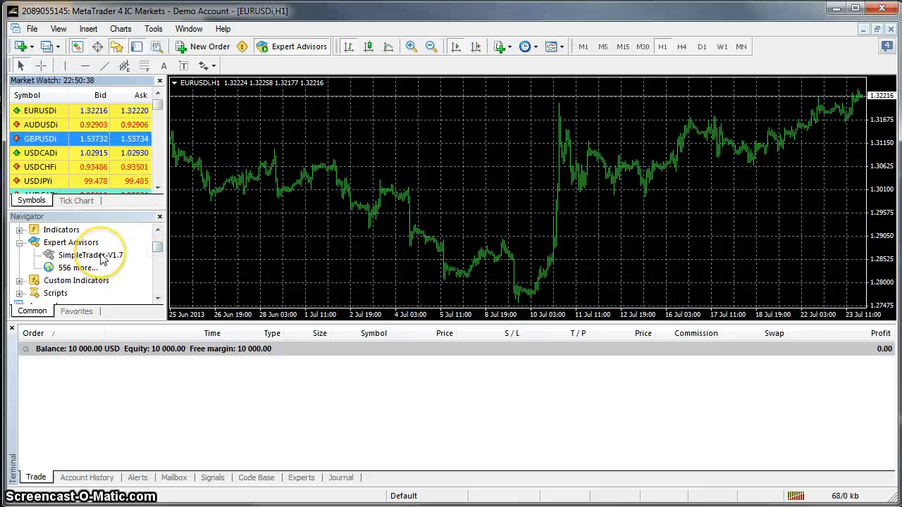
{"action": "mouse_move", "coordinate": [90, 255]}
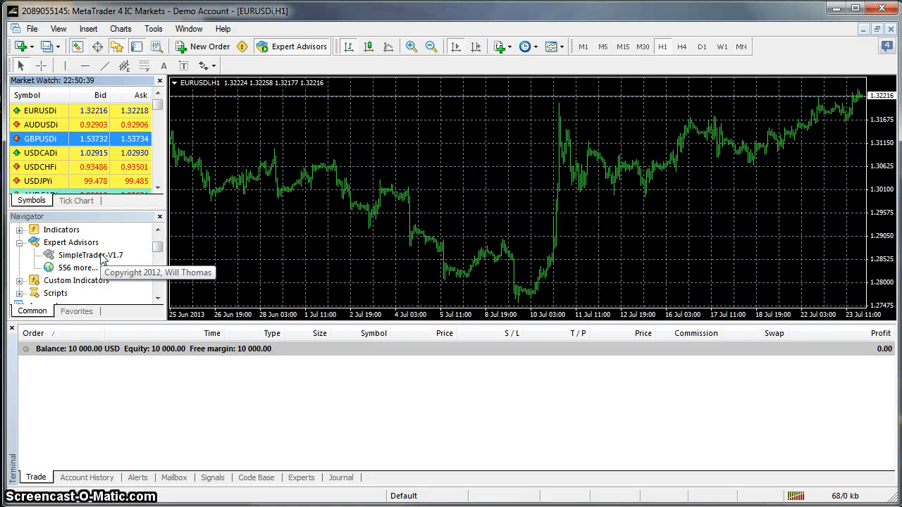
Step: Attach SimpleTrader-V1.7 to the EURUSD chart, review Common settings and show its Inputs
{"action": "right_click", "coordinate": [82, 253]}
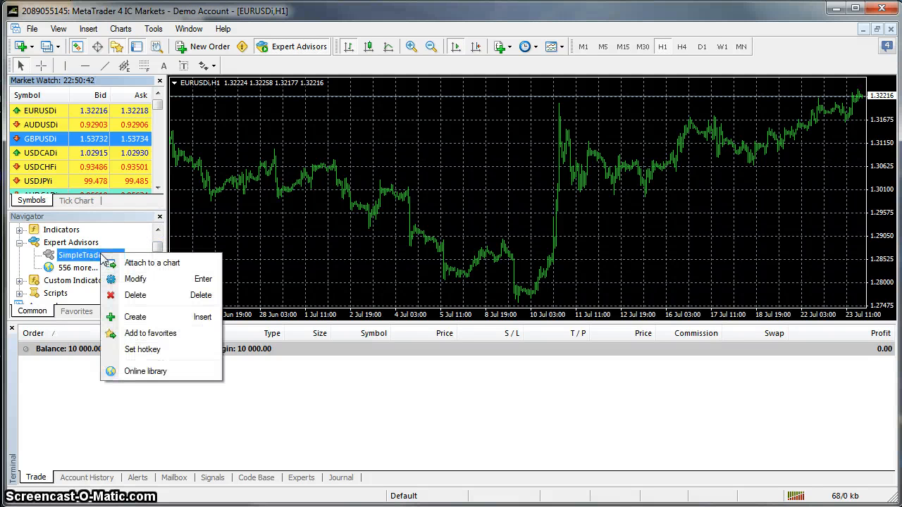
{"action": "mouse_move", "coordinate": [152, 263]}
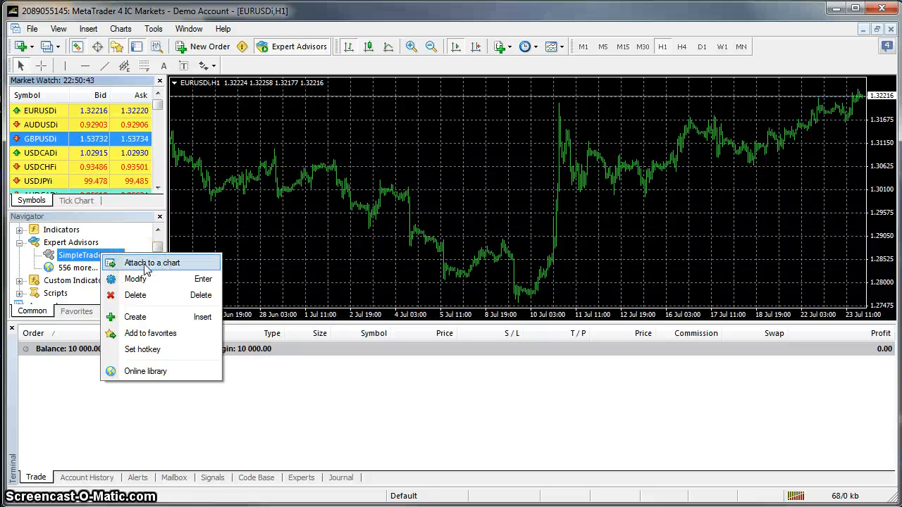
{"action": "left_click", "coordinate": [152, 262]}
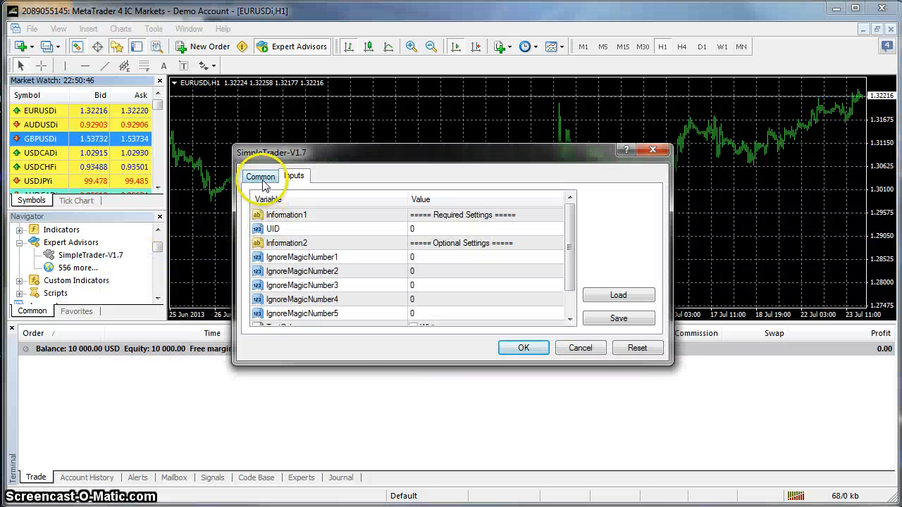
{"action": "left_click", "coordinate": [260, 175]}
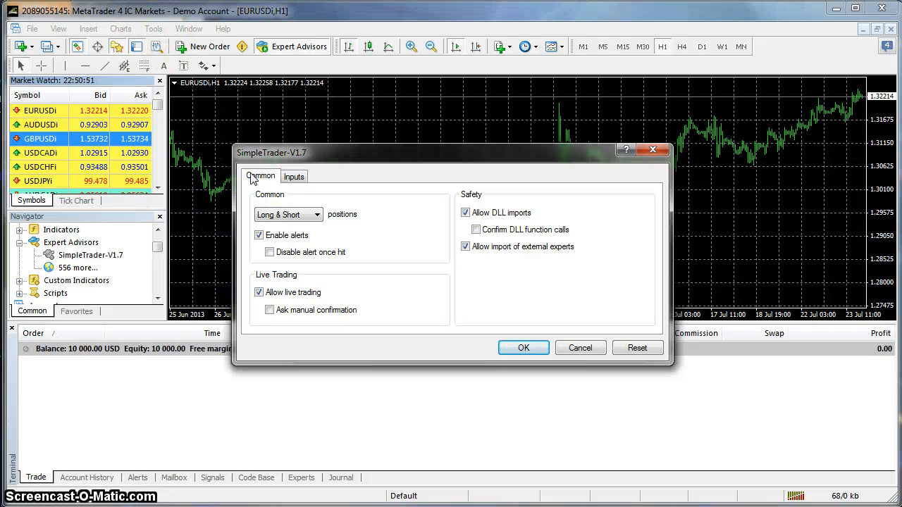
{"action": "left_click", "coordinate": [293, 176]}
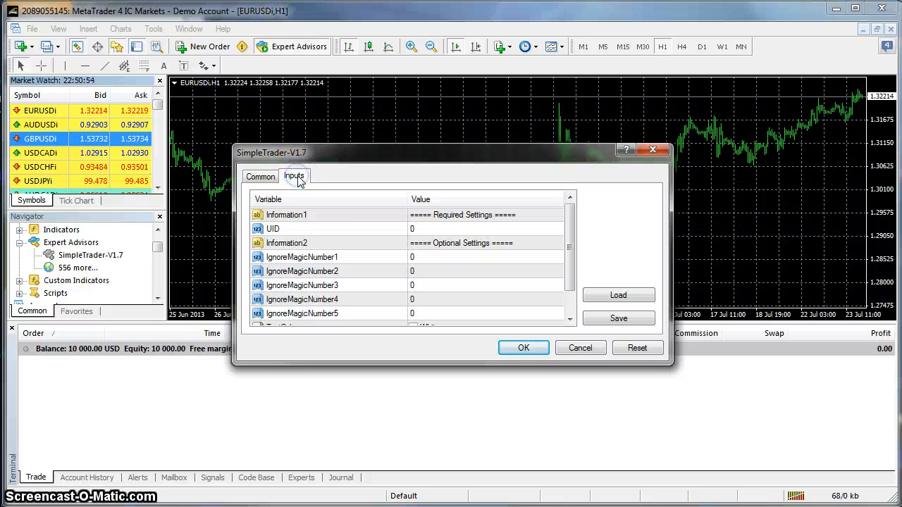
{"action": "mouse_move", "coordinate": [418, 233]}
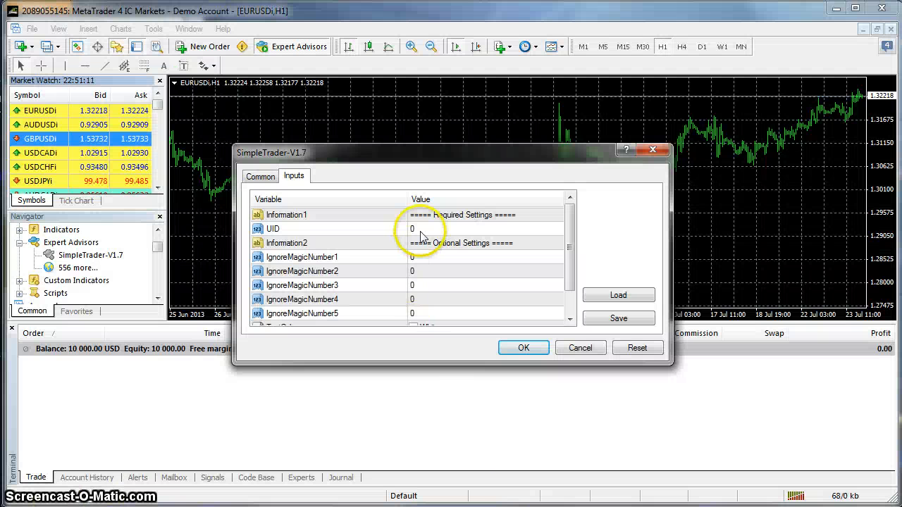
Step: Set the expert's UID to 1934 and confirm to attach it to the chart
{"action": "right_click", "coordinate": [416, 228]}
{"action": "type", "text": "1934"}
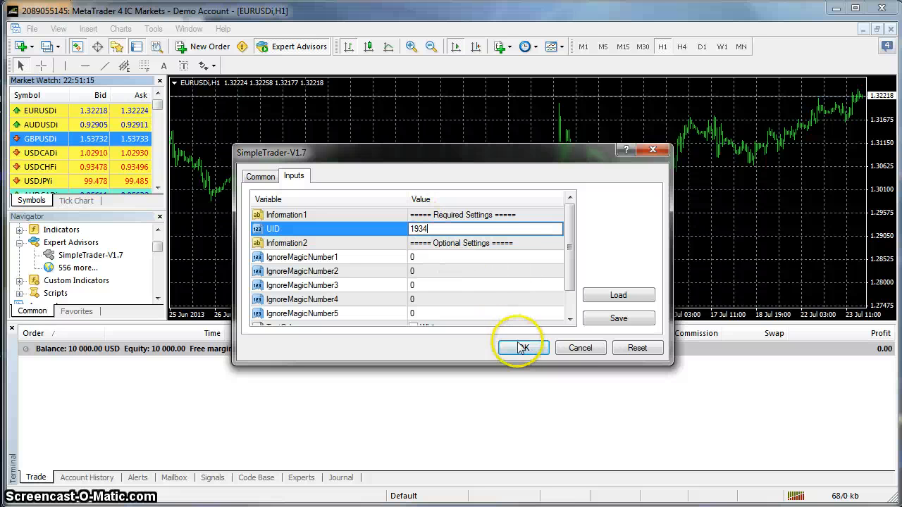
{"action": "left_click", "coordinate": [523, 346]}
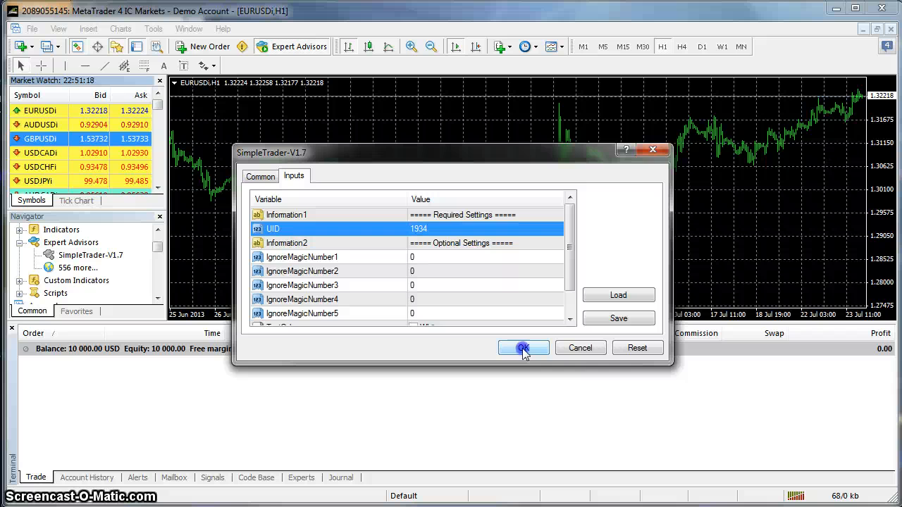
{"action": "left_click", "coordinate": [523, 346]}
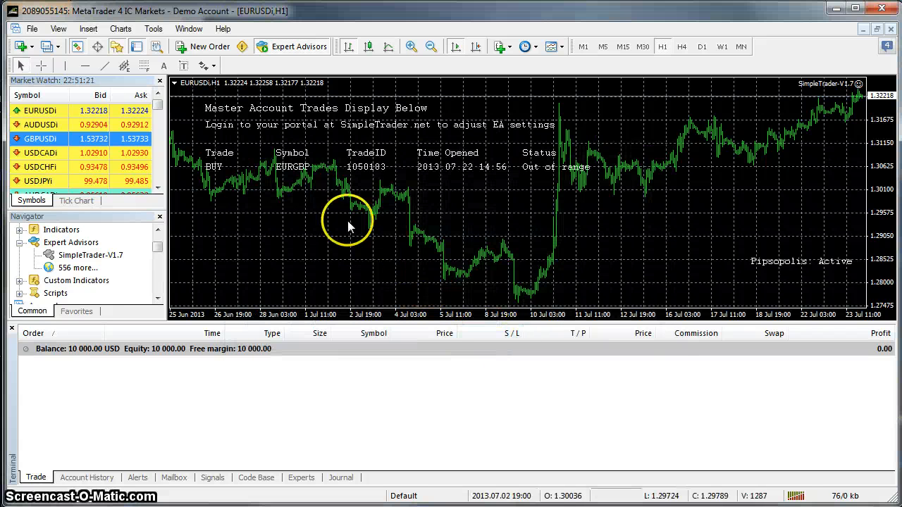
{"action": "mouse_move", "coordinate": [304, 133]}
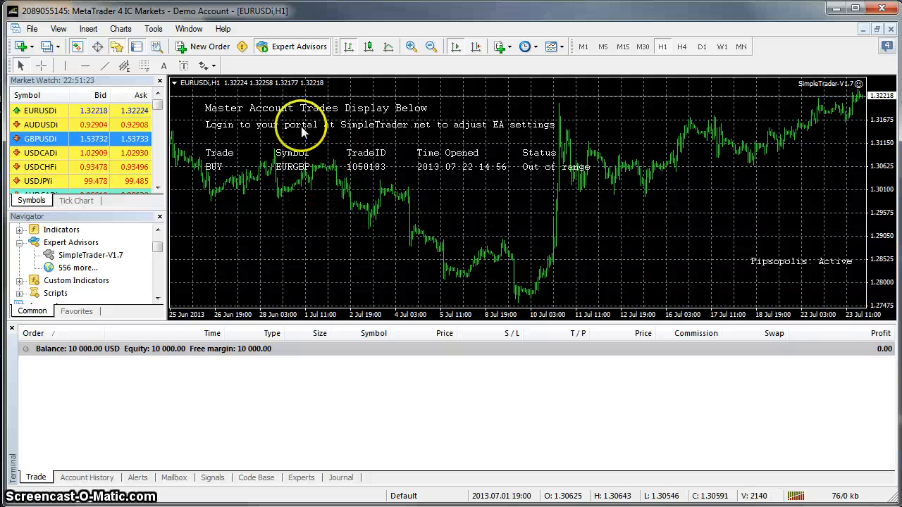
{"action": "mouse_move", "coordinate": [759, 287]}
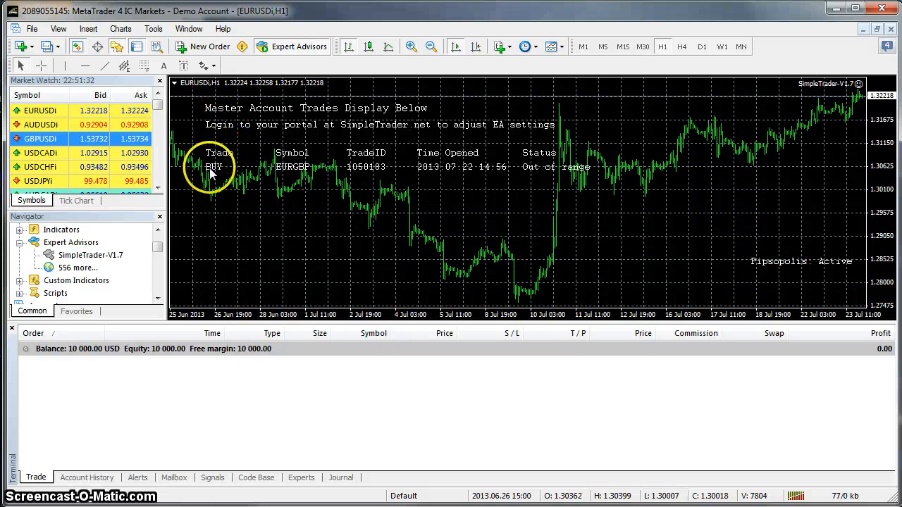
{"action": "mouse_move", "coordinate": [472, 181]}
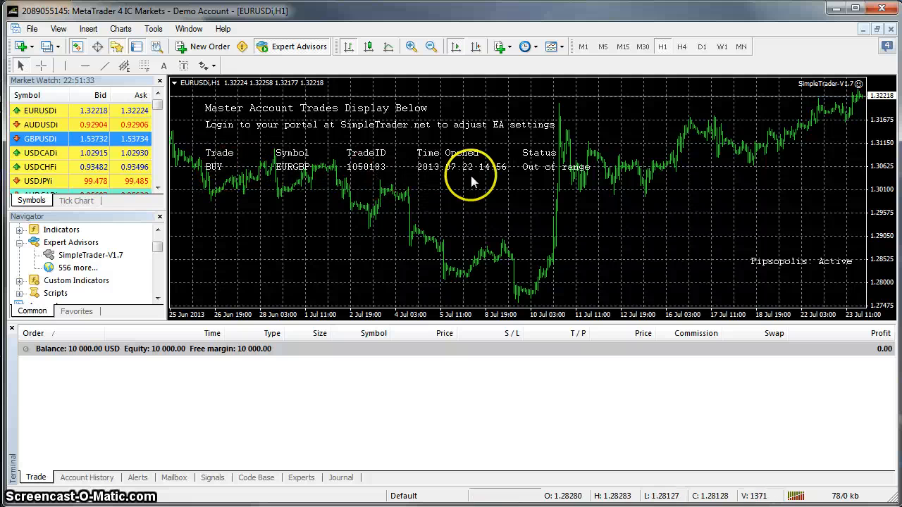
{"action": "mouse_move", "coordinate": [538, 183]}
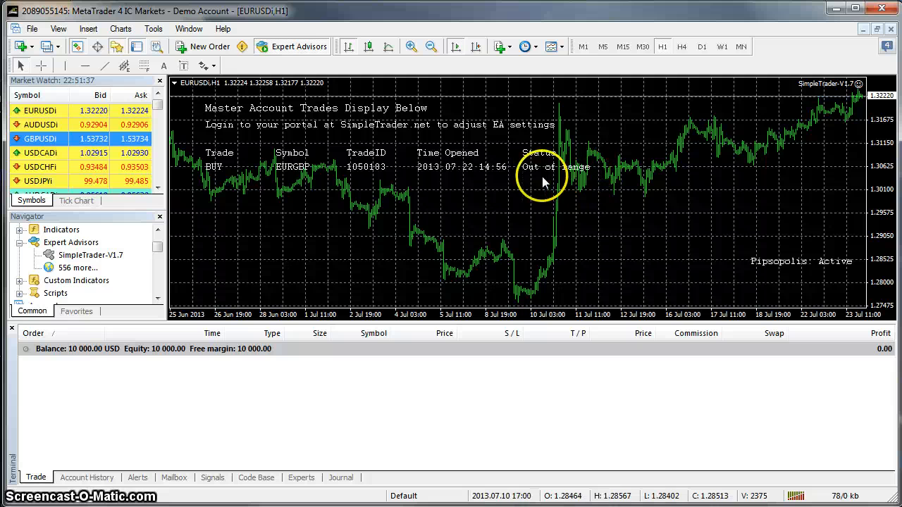
{"action": "mouse_move", "coordinate": [533, 181]}
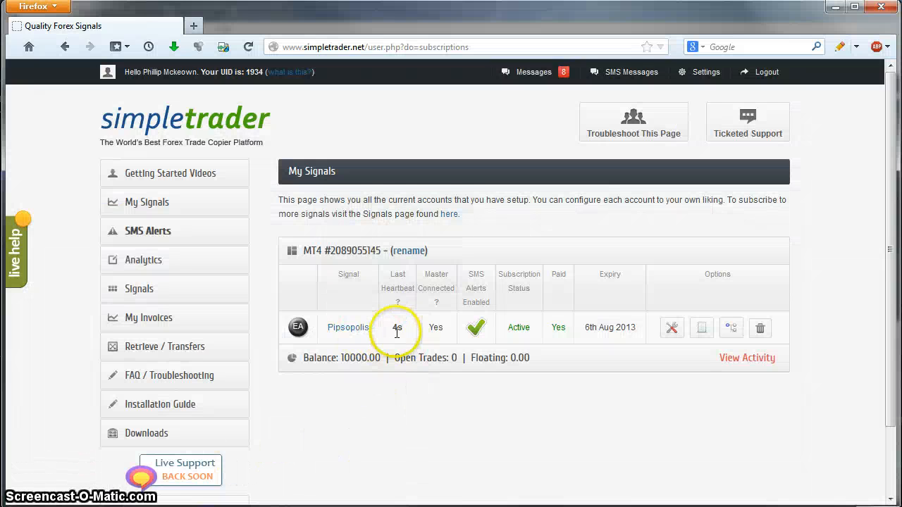
{"action": "mouse_move", "coordinate": [412, 403]}
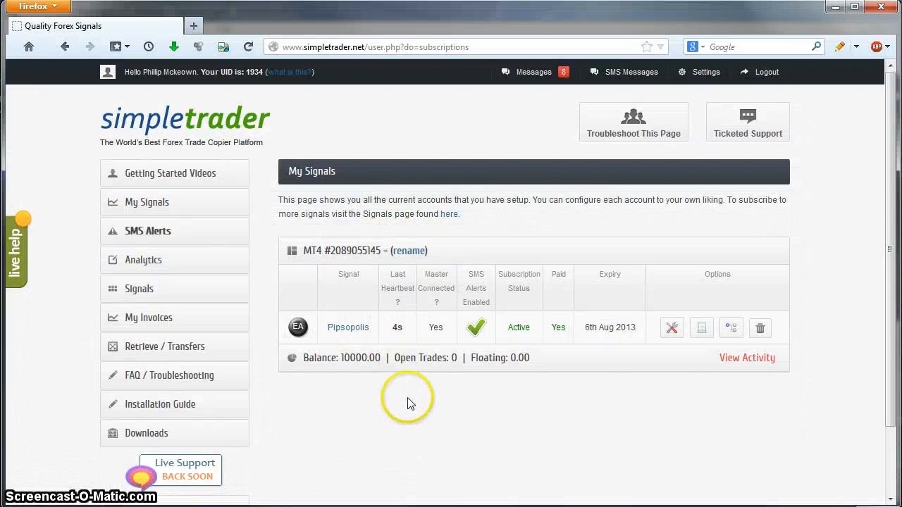